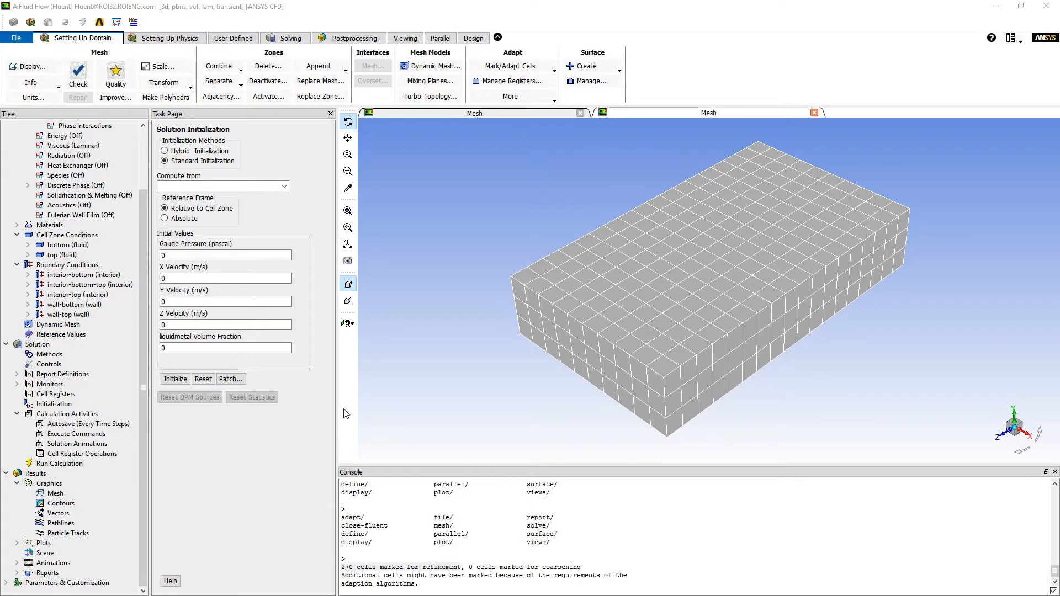
mouse_move(406, 409)
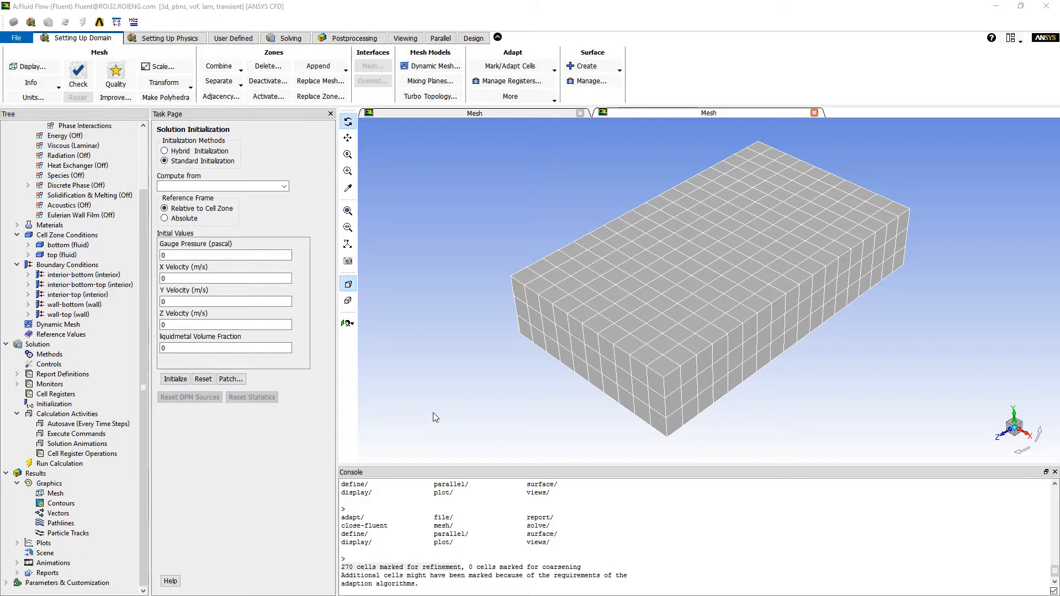
mouse_move(219, 80)
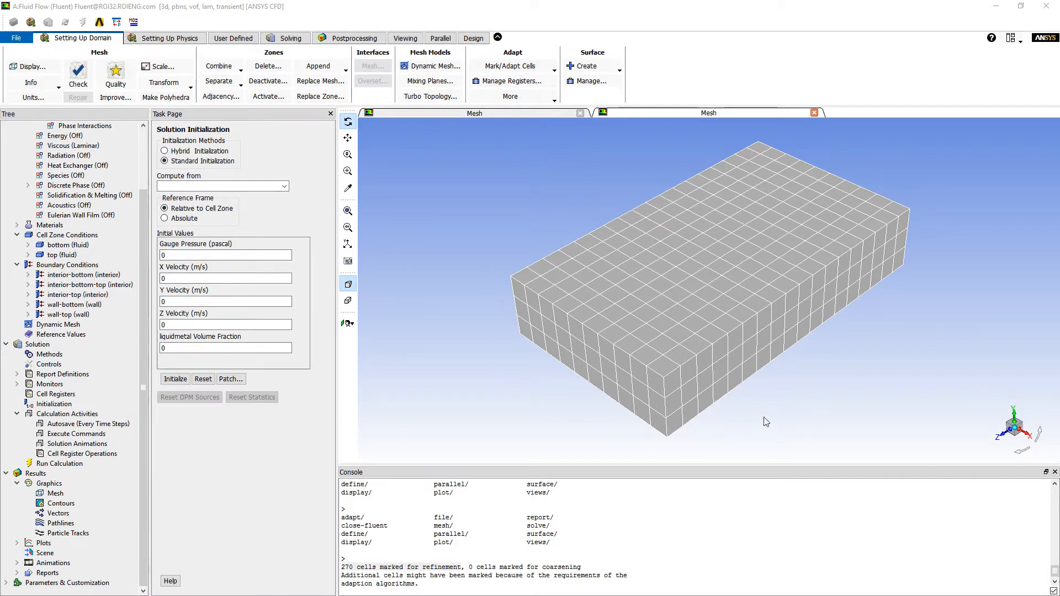
mouse_move(476, 295)
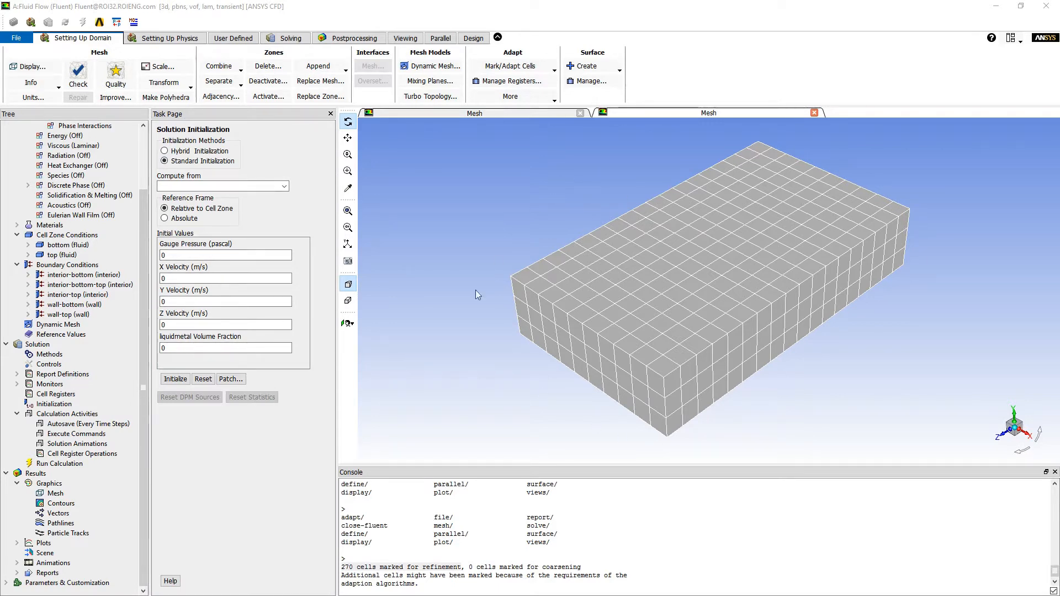
mouse_move(912, 157)
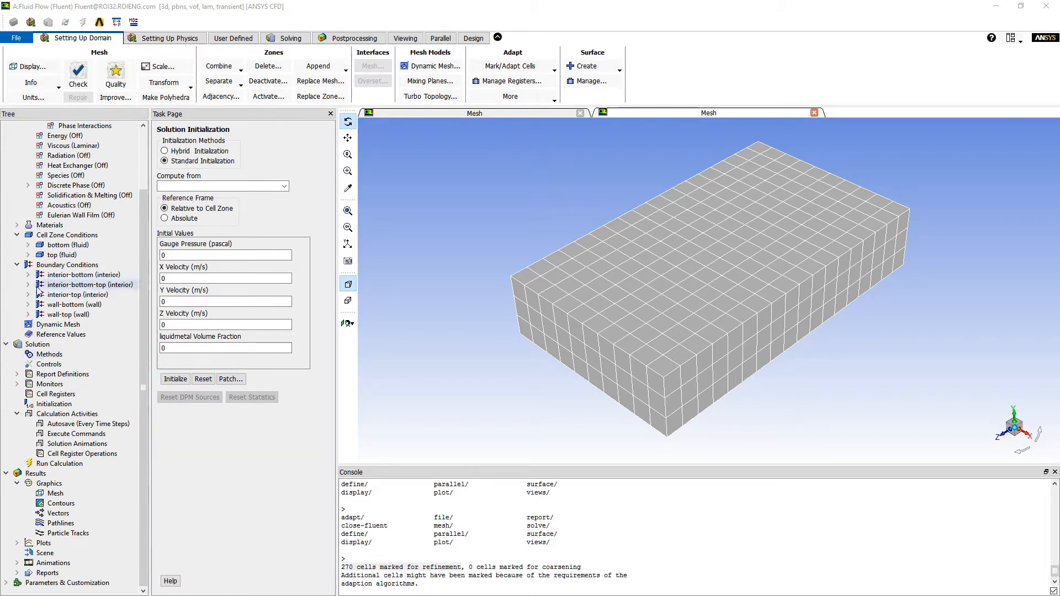
Step: Inspect the bottom and top fluid zones, then highlight wall-bottom and wall-top on the box
click(67, 244)
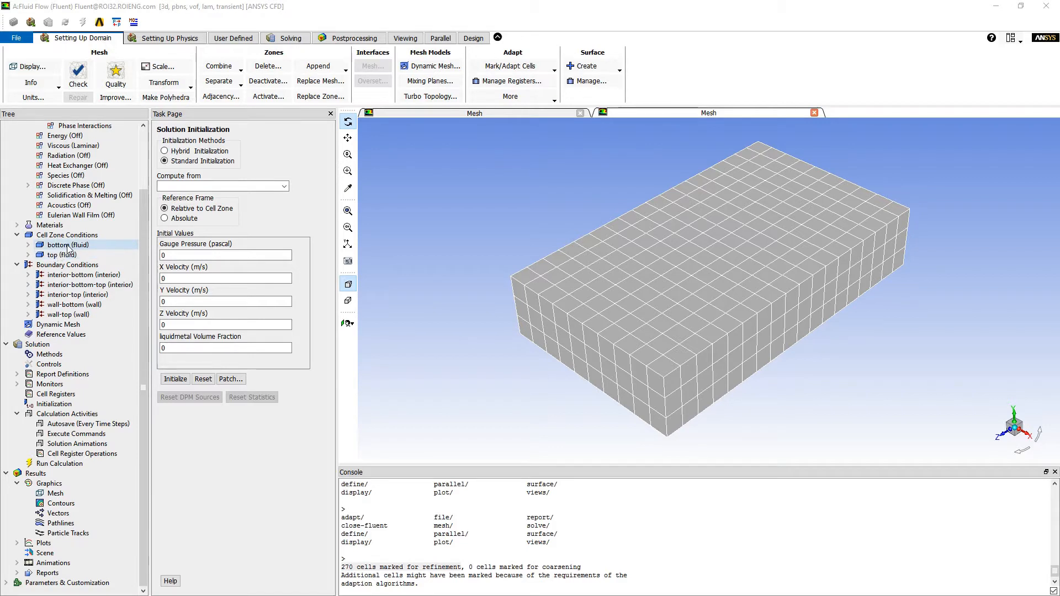
click(60, 255)
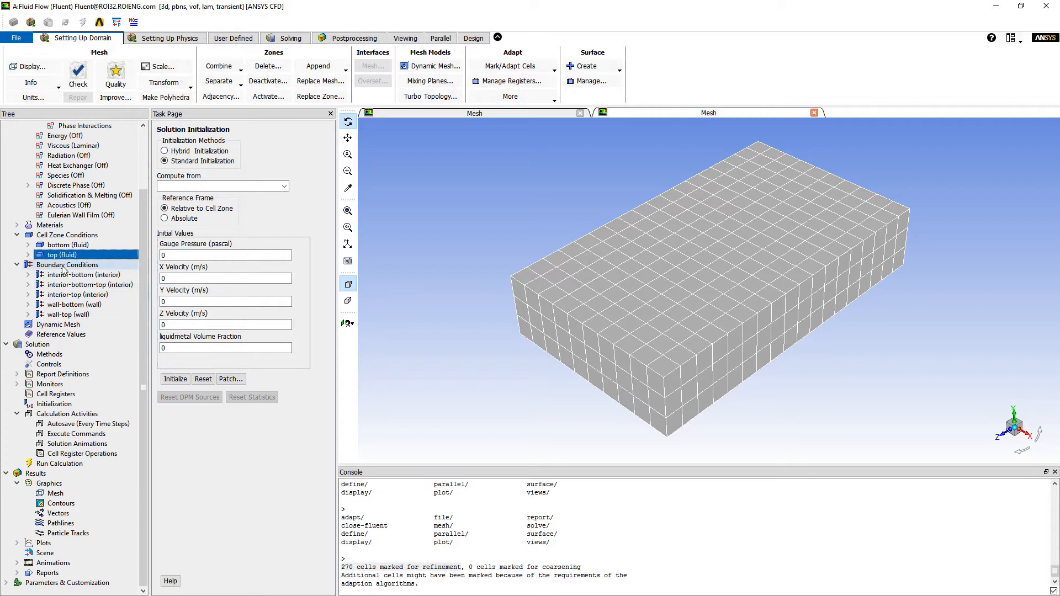
click(67, 264)
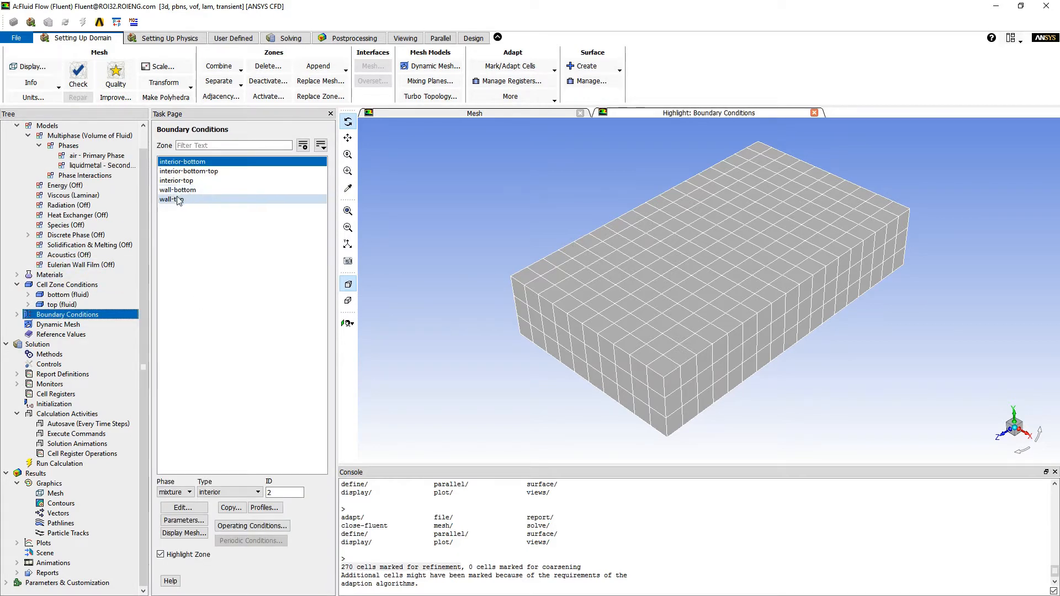
click(178, 190)
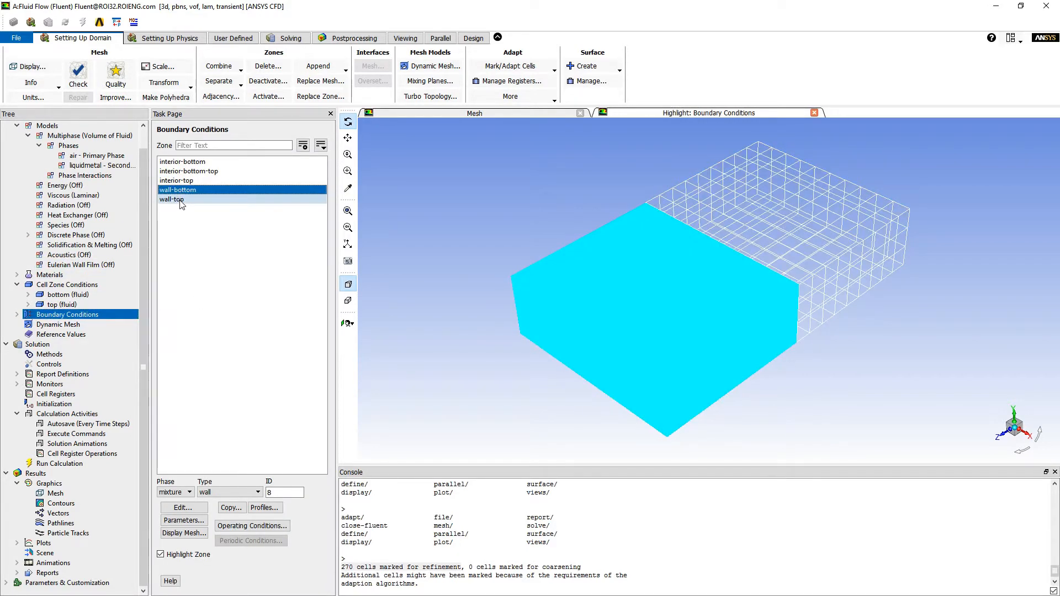
click(171, 199)
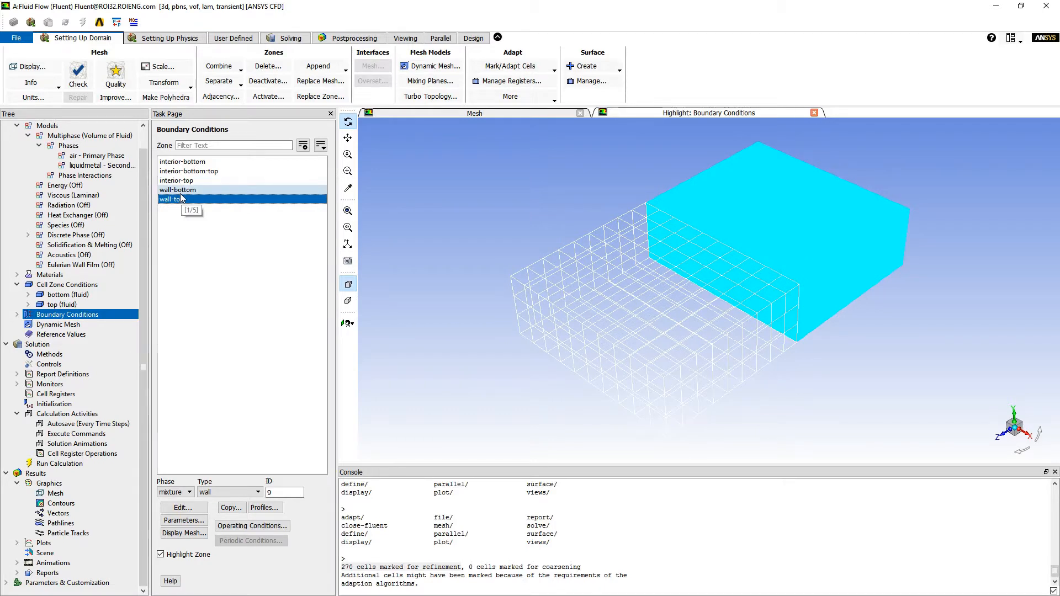
click(171, 199)
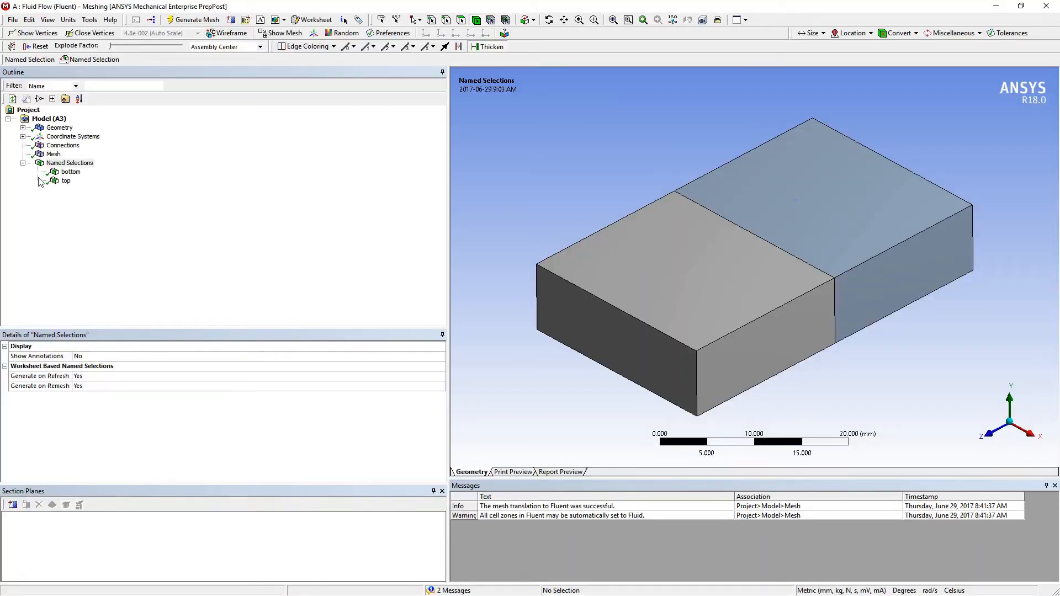
click(70, 172)
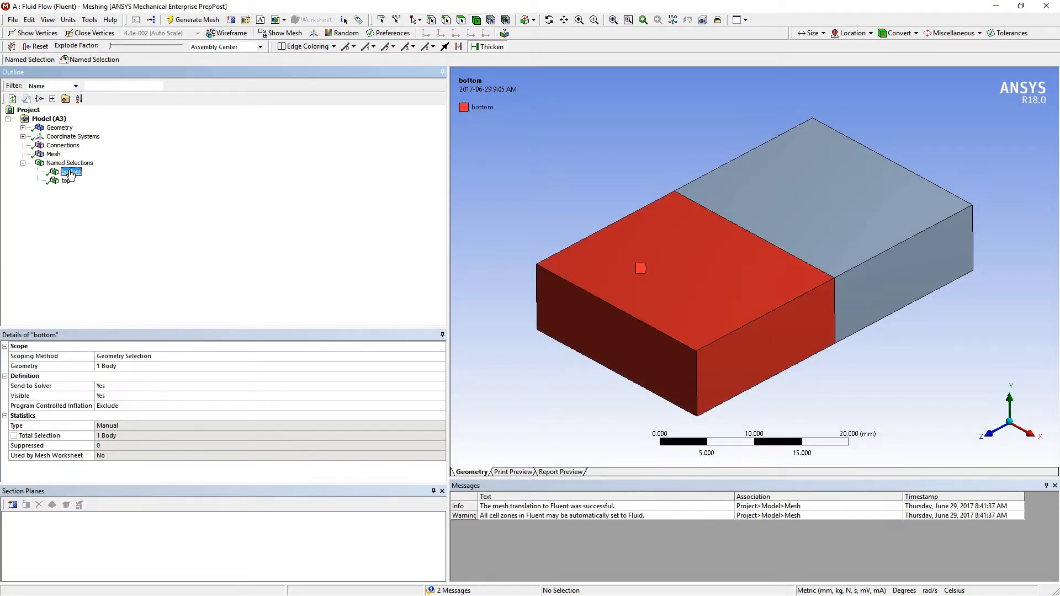
click(66, 184)
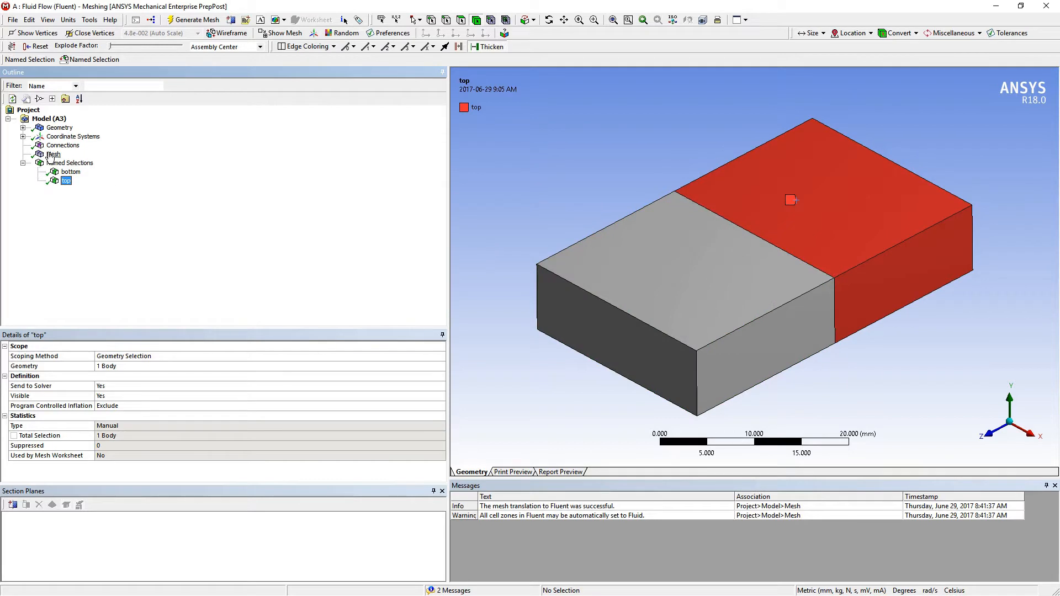
mouse_move(946, 145)
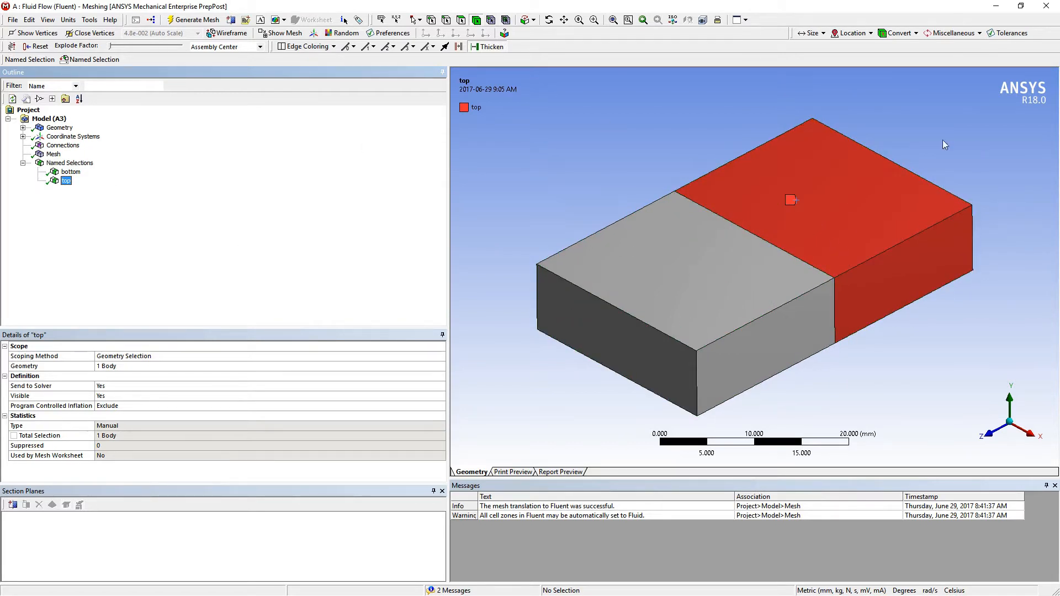
click(53, 154)
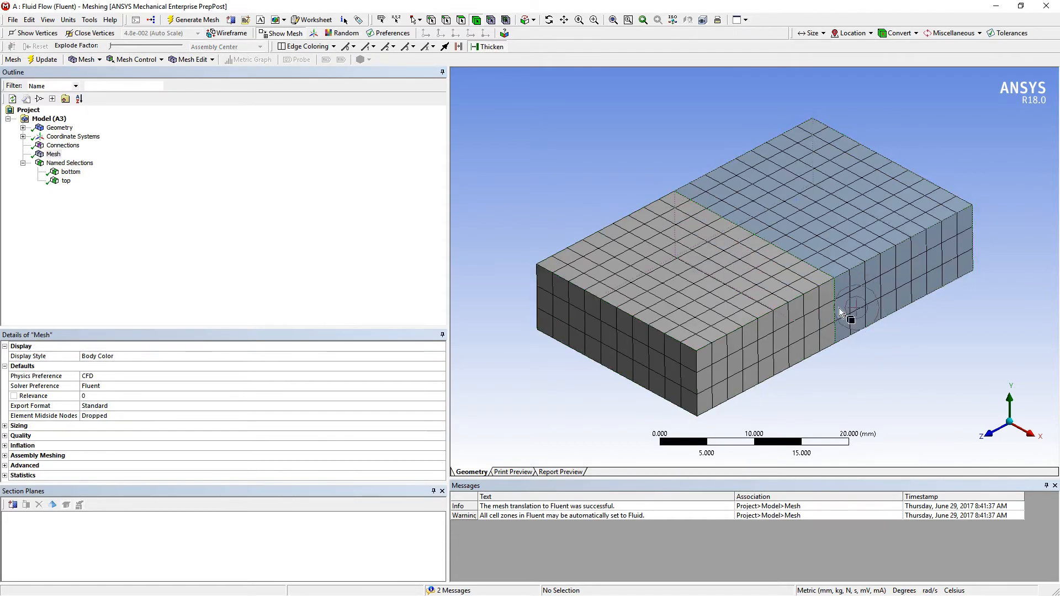
mouse_move(835, 162)
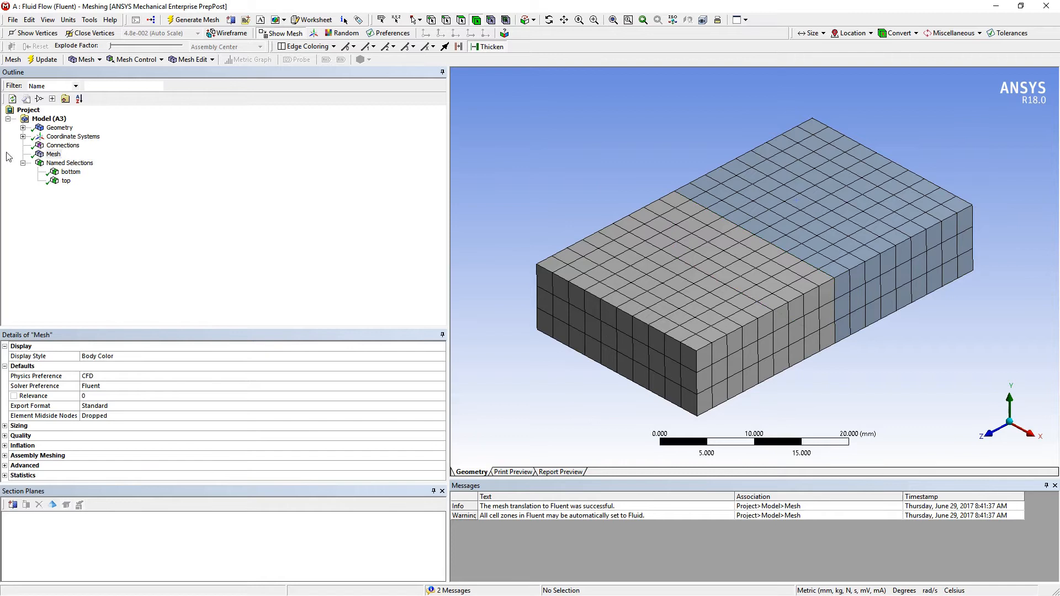
click(70, 172)
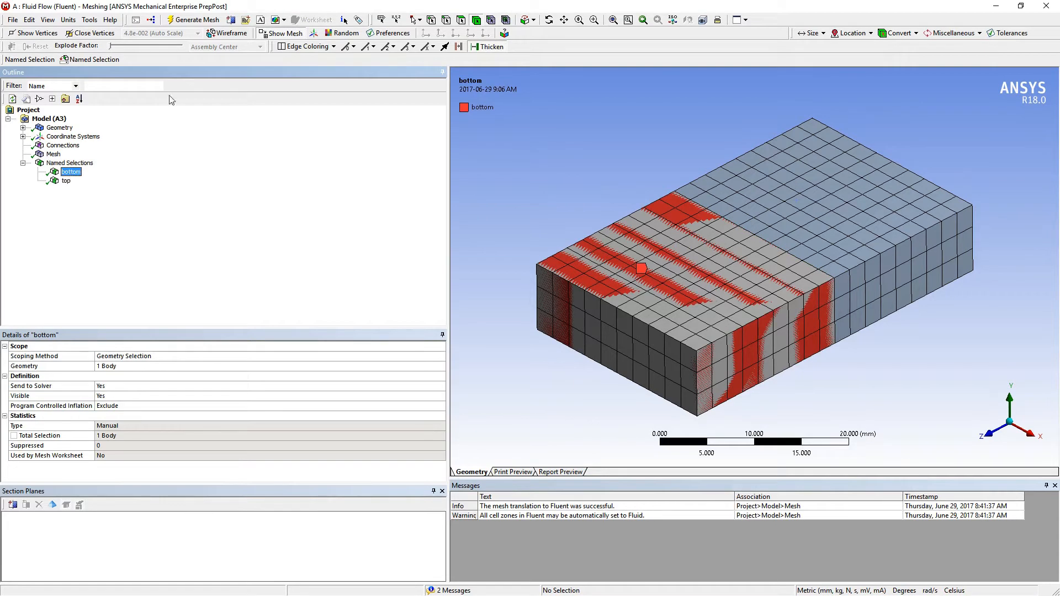
click(66, 180)
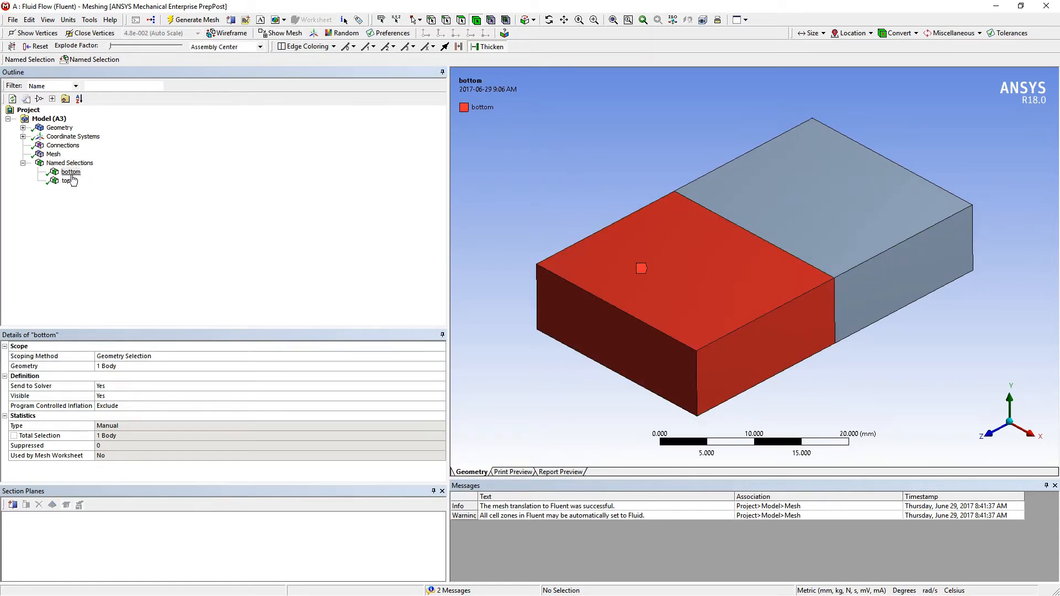
click(66, 181)
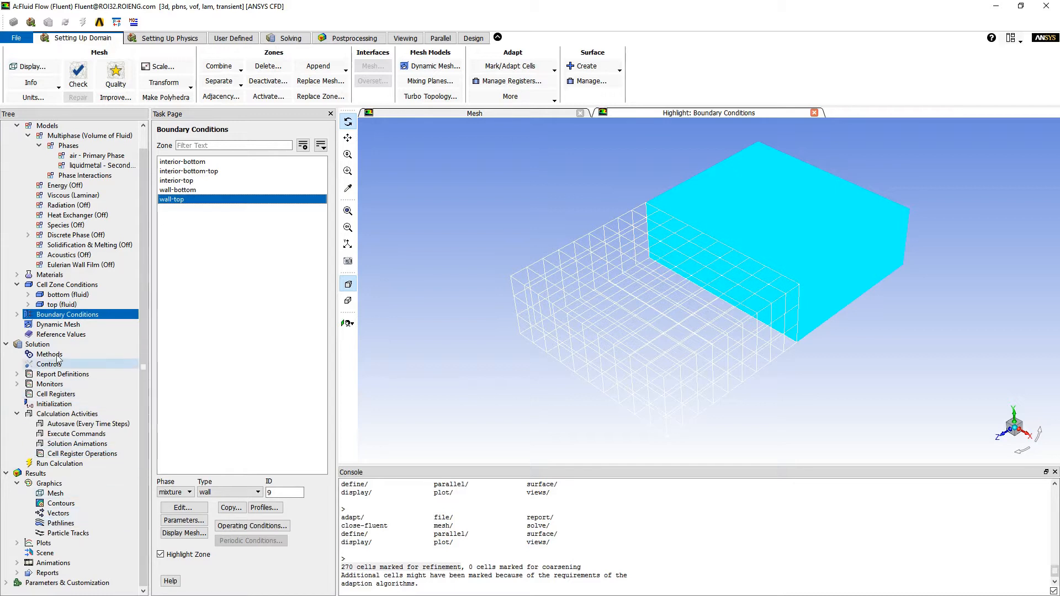
Step: Initialize the solution with all initial values at zero and discard the unsaved data
click(54, 404)
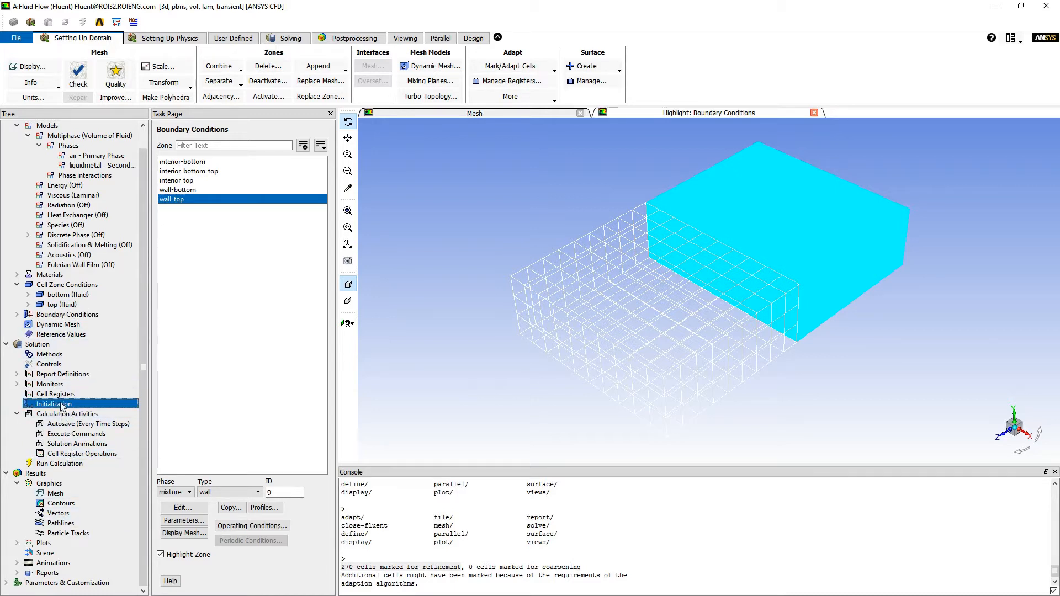
click(54, 403)
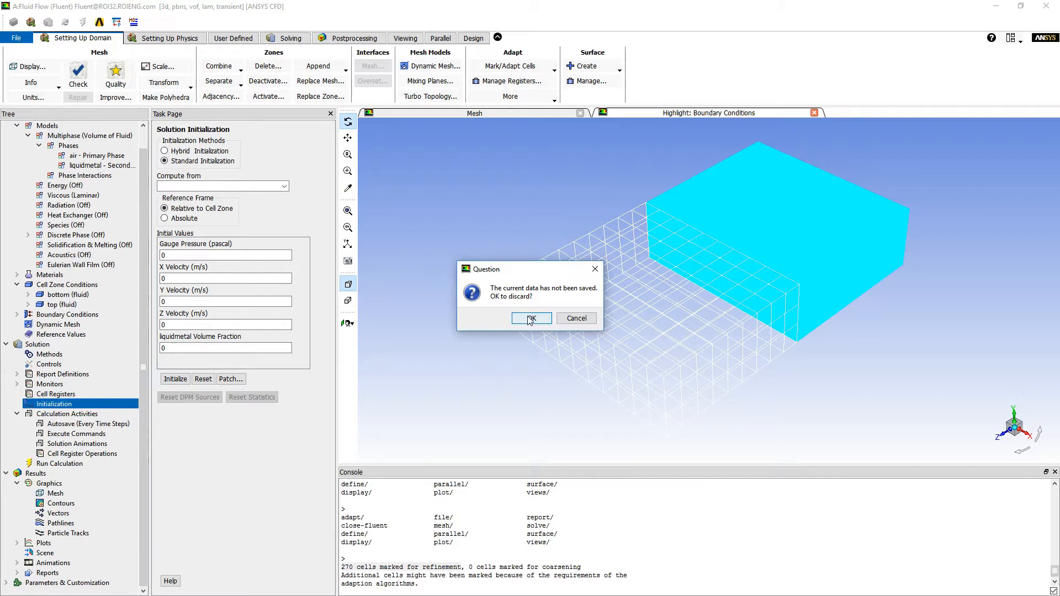
click(531, 319)
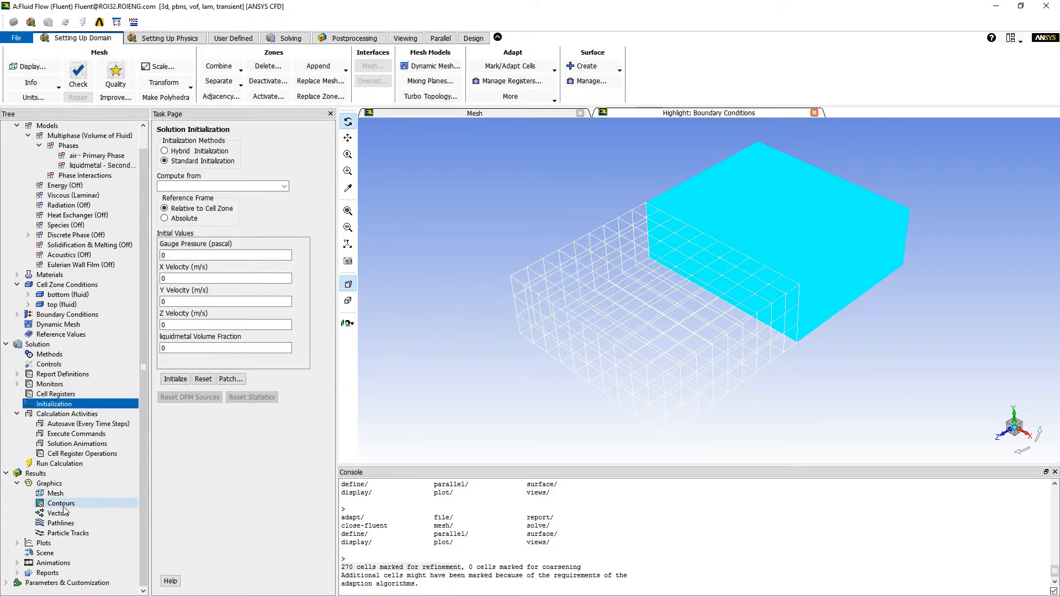
click(61, 503)
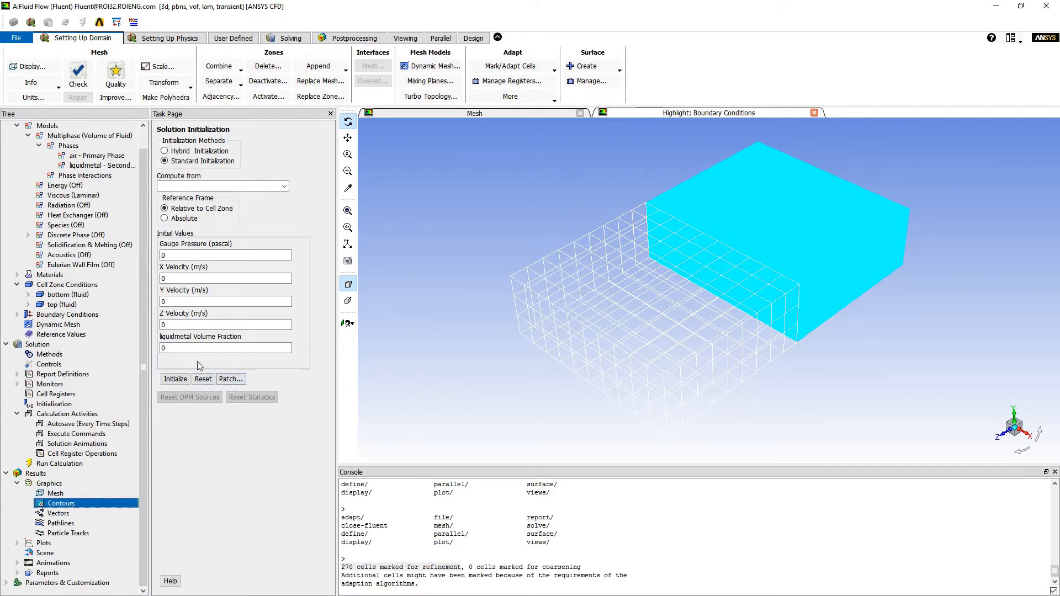
Step: Draw a liquidmetal volume fraction contour on wall-bottom and wall-top, reading zero everywhere
double_click(60, 503)
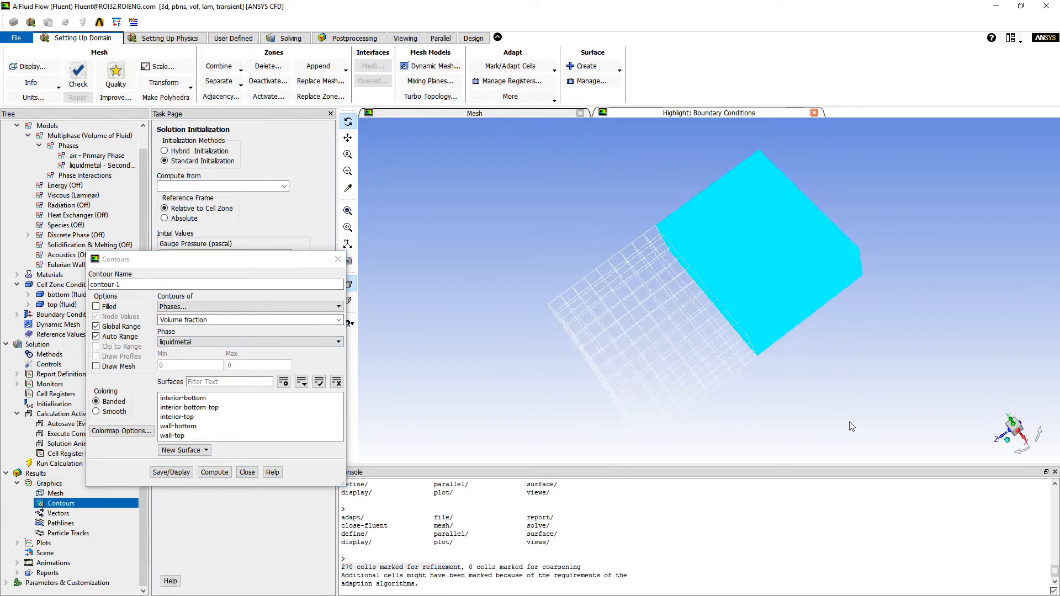
click(179, 426)
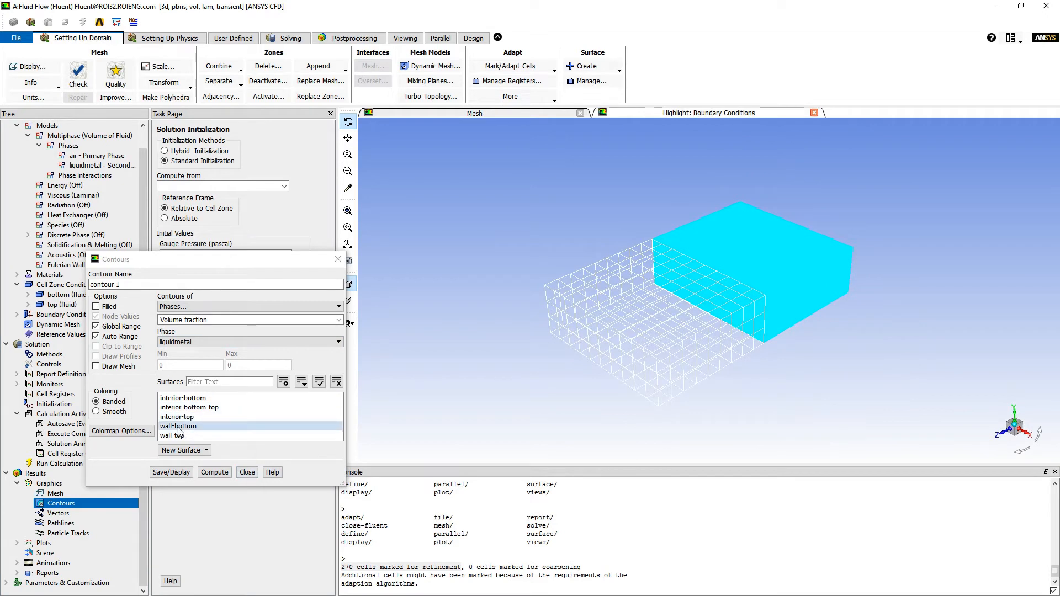
click(171, 435)
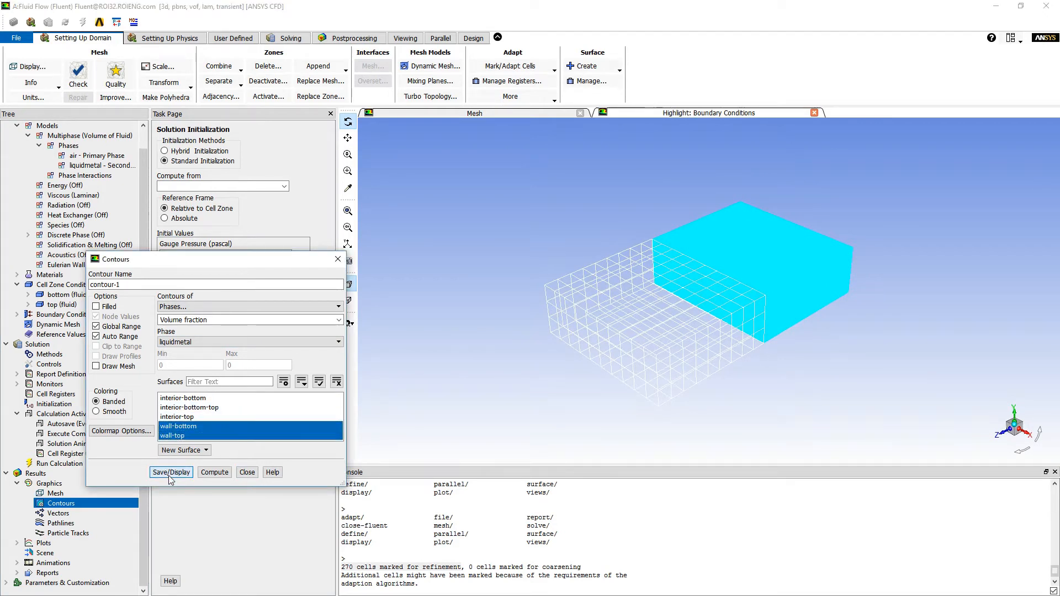
click(96, 307)
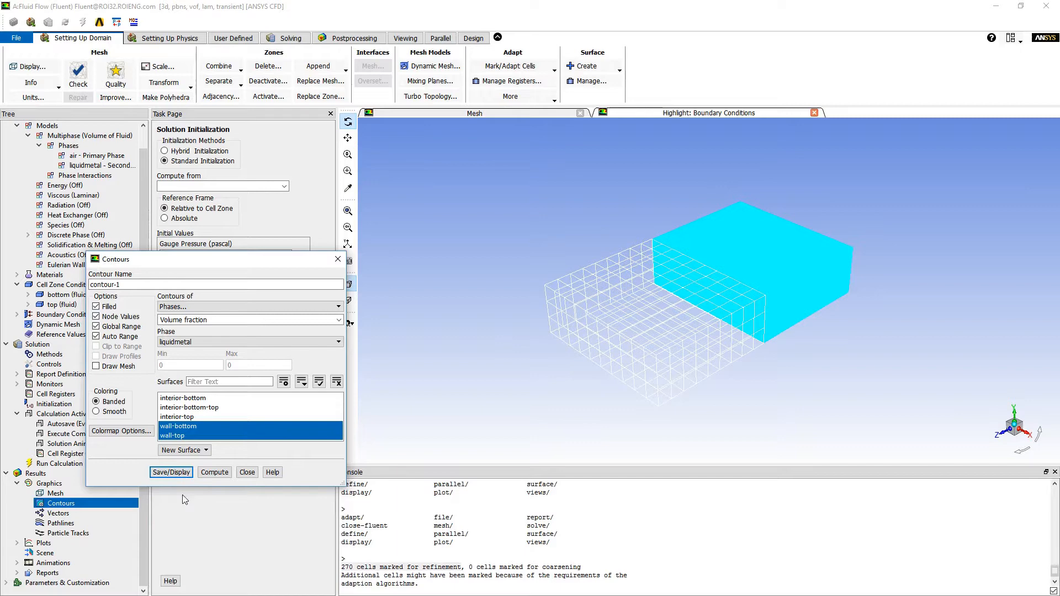
click(171, 472)
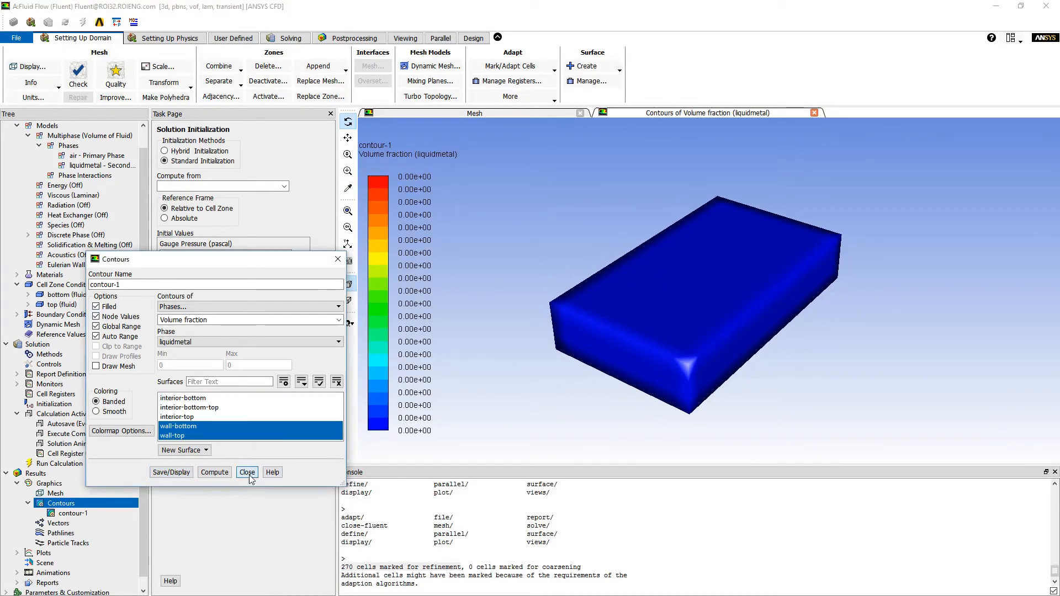
click(247, 472)
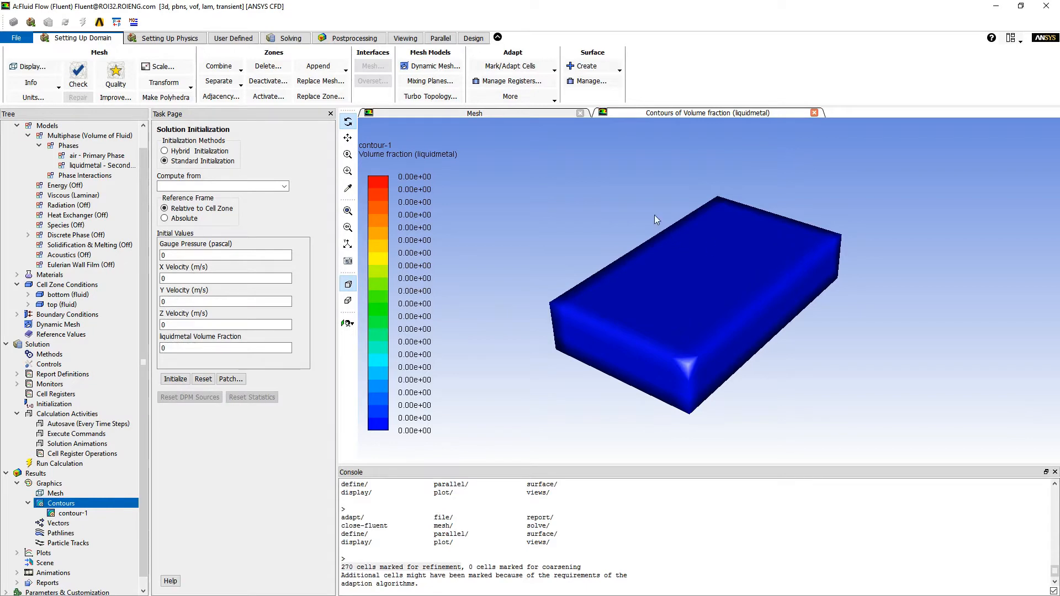
mouse_move(667, 231)
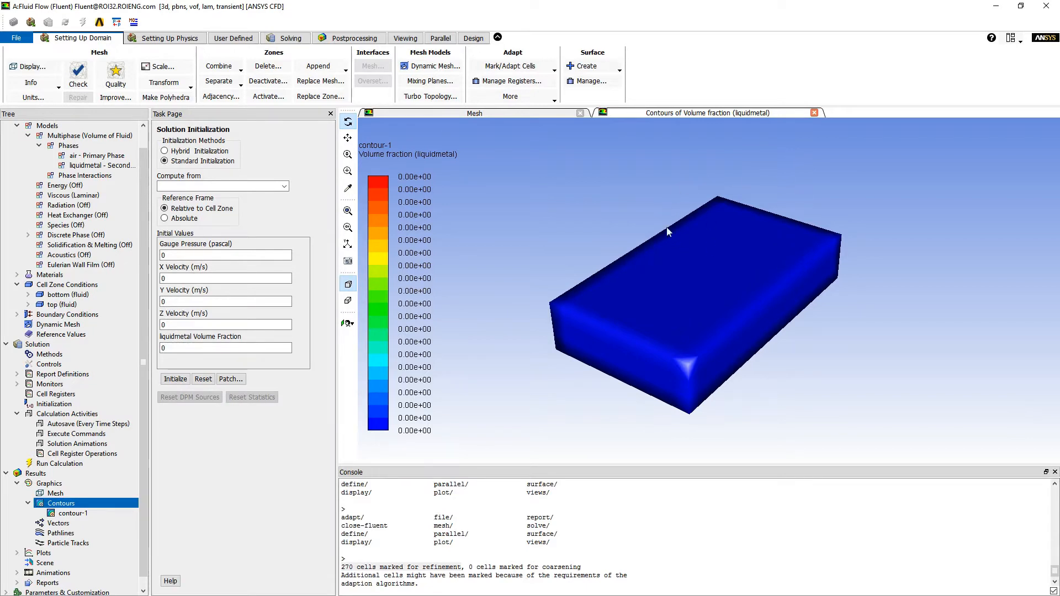
mouse_move(673, 198)
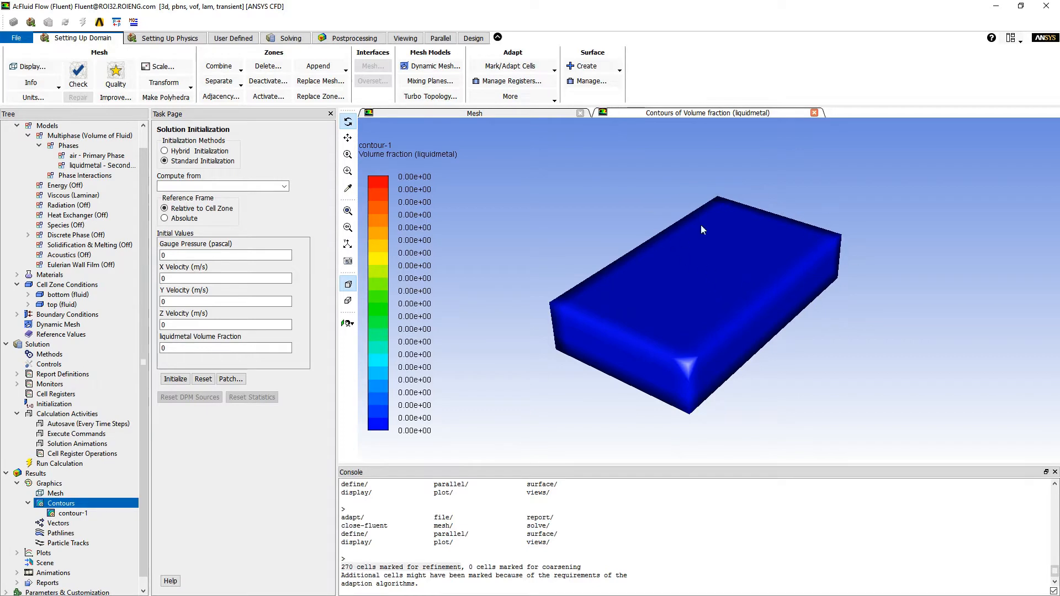
mouse_move(204, 419)
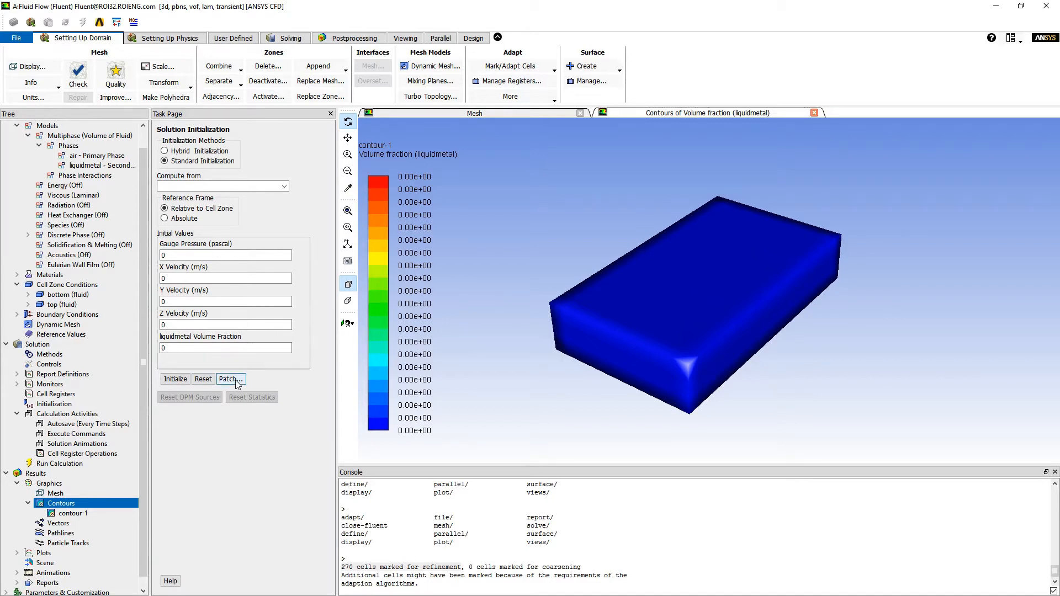
Step: Patch a liquidmetal Volume Fraction of 1 into the top zone
click(230, 379)
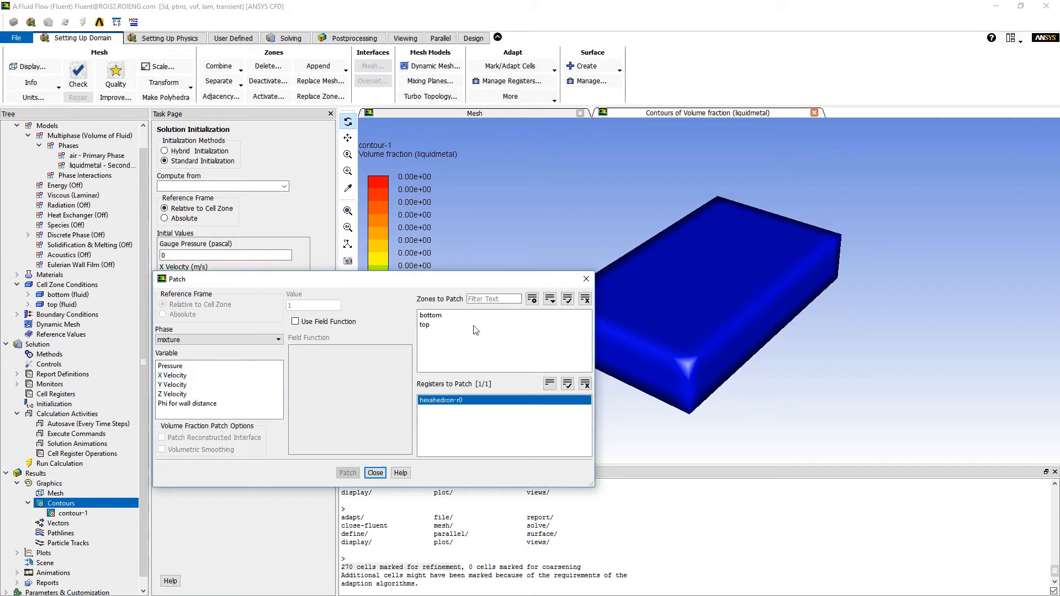
click(430, 315)
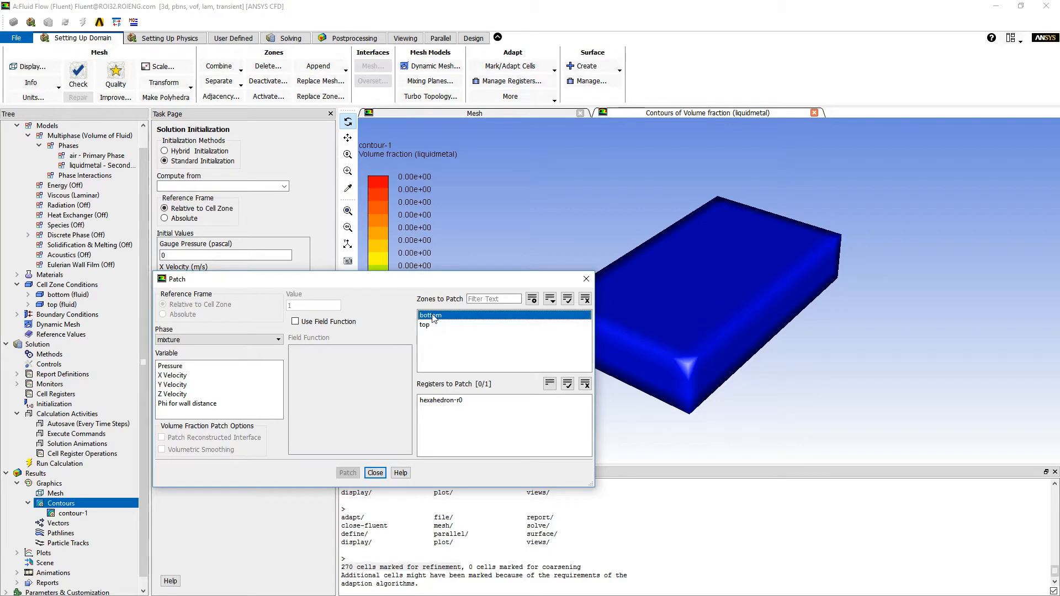
mouse_move(438, 326)
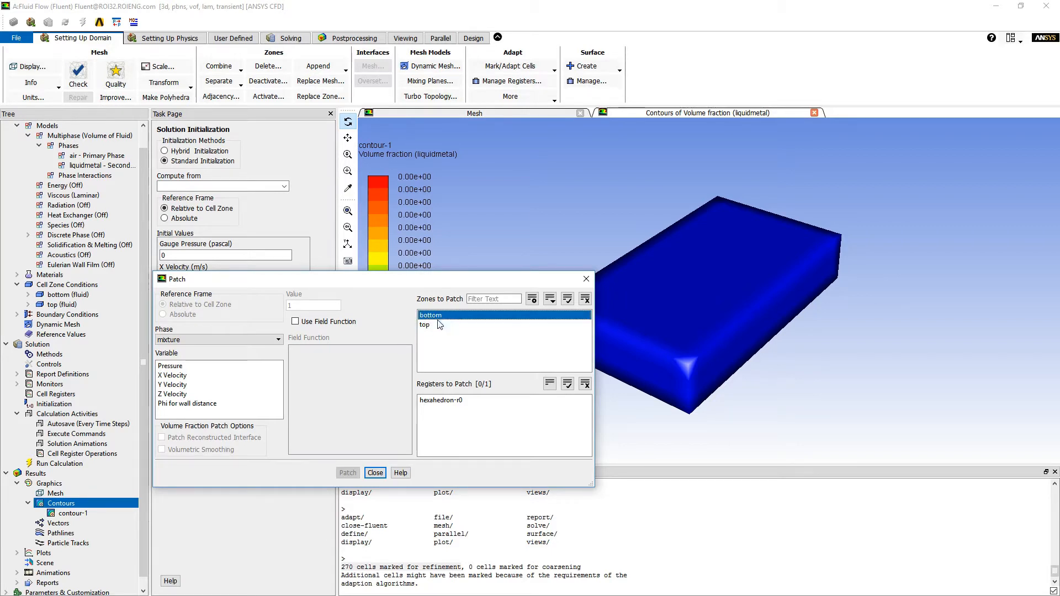
click(425, 325)
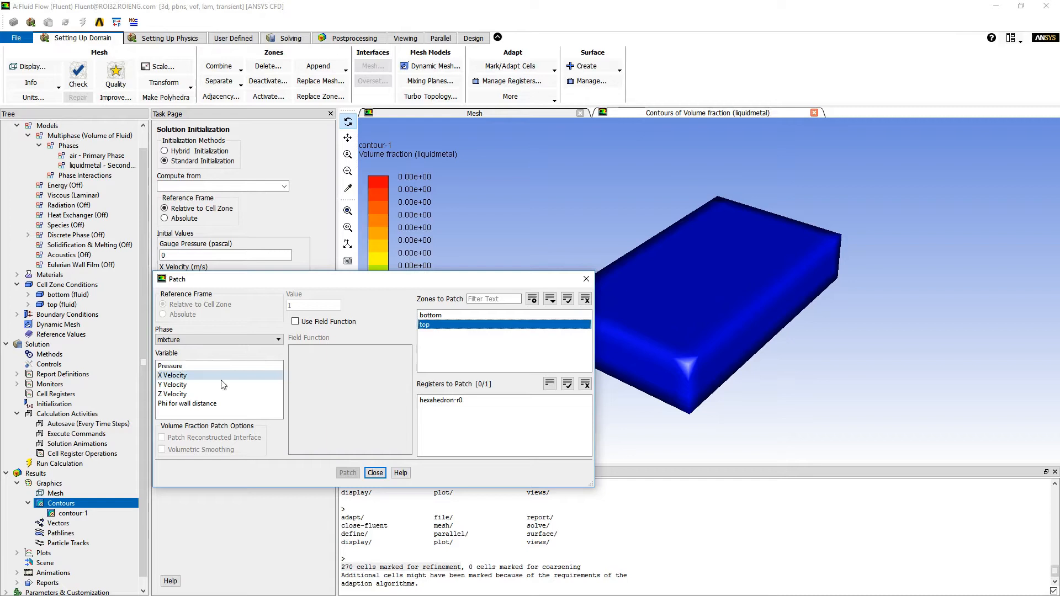
click(219, 339)
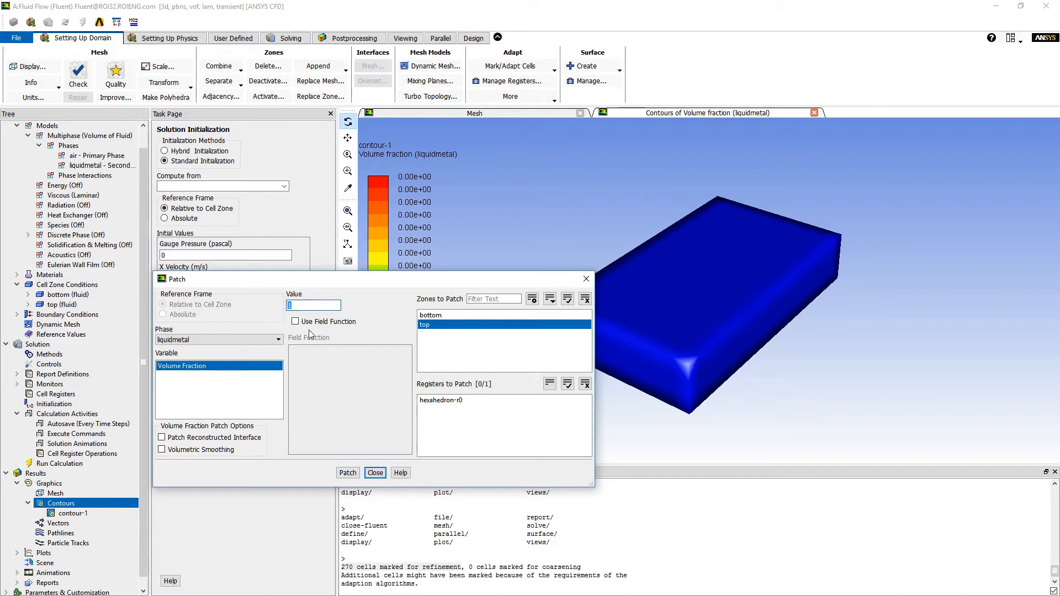
click(347, 472)
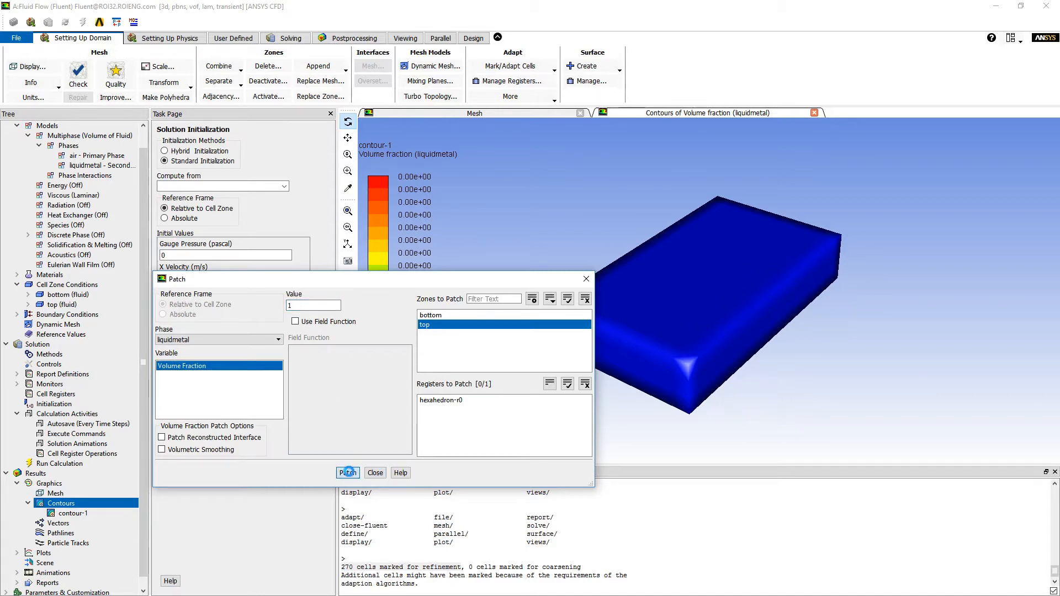
click(375, 473)
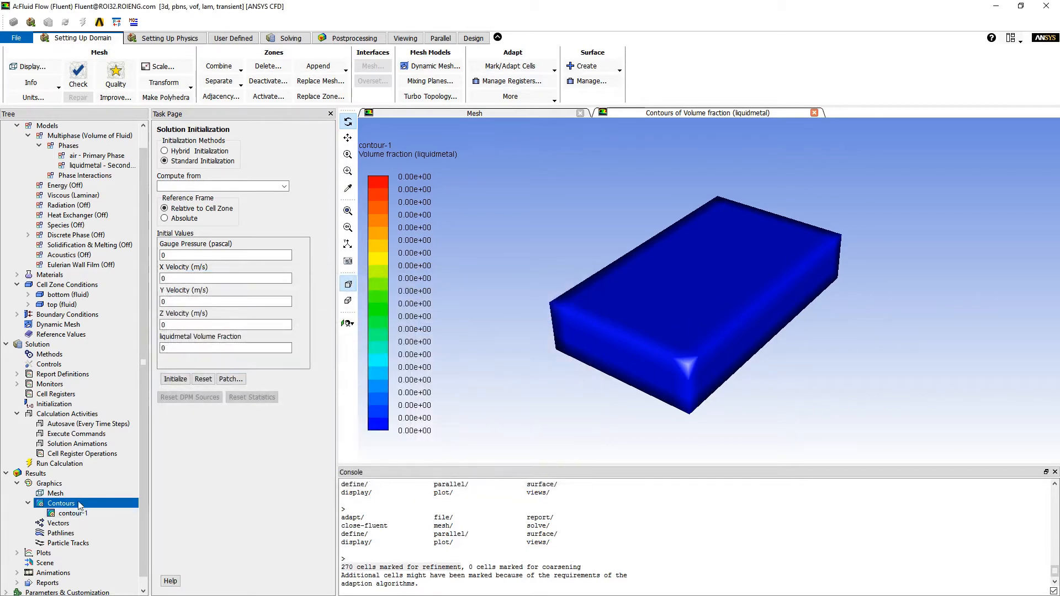
Step: Redraw contour-1 so the top half of the box reads 1 and the bottom 0
double_click(69, 513)
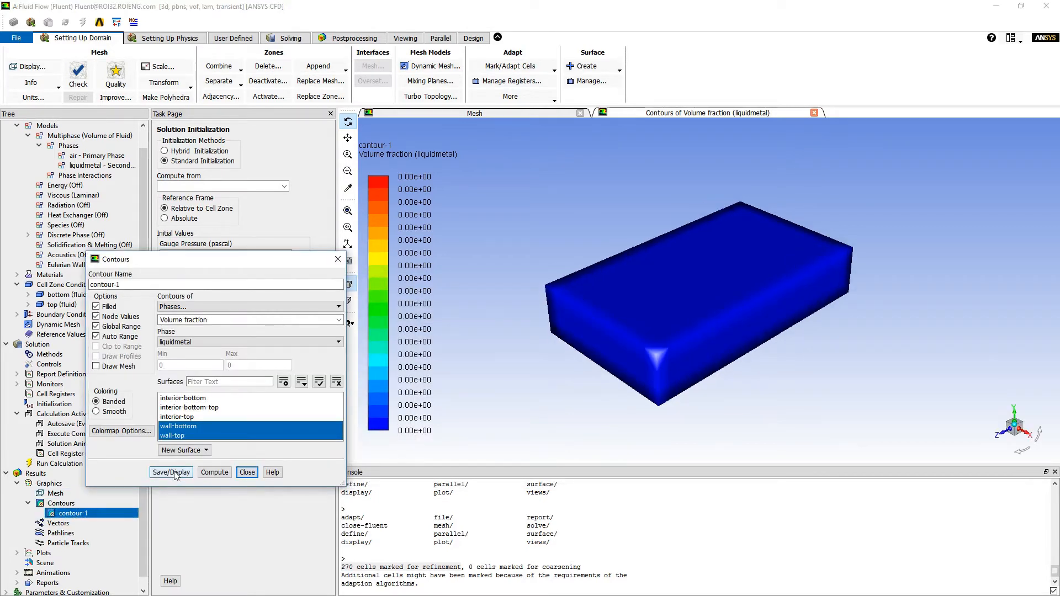
click(171, 472)
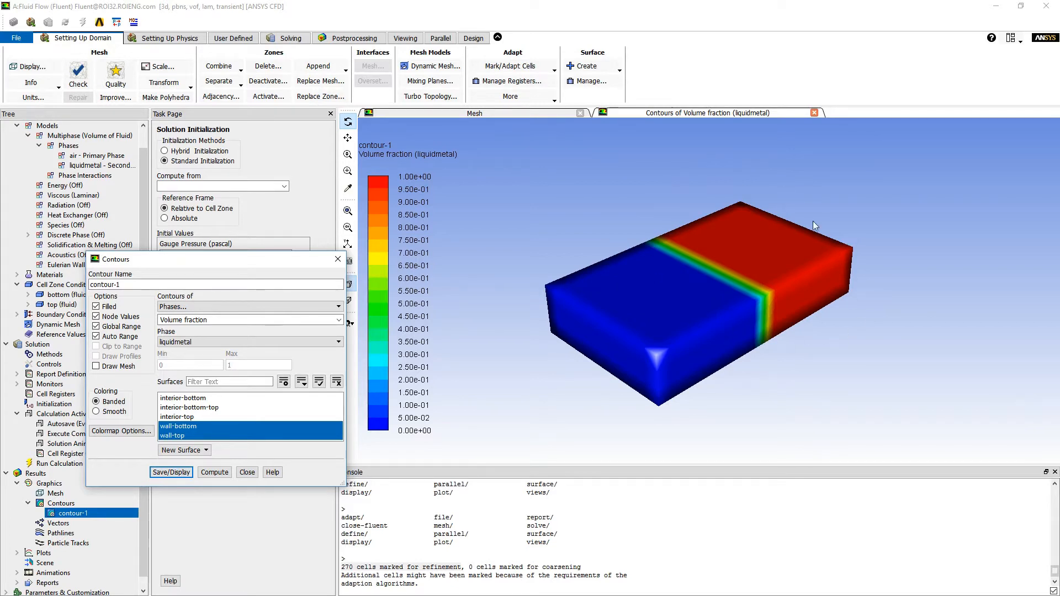
mouse_move(892, 340)
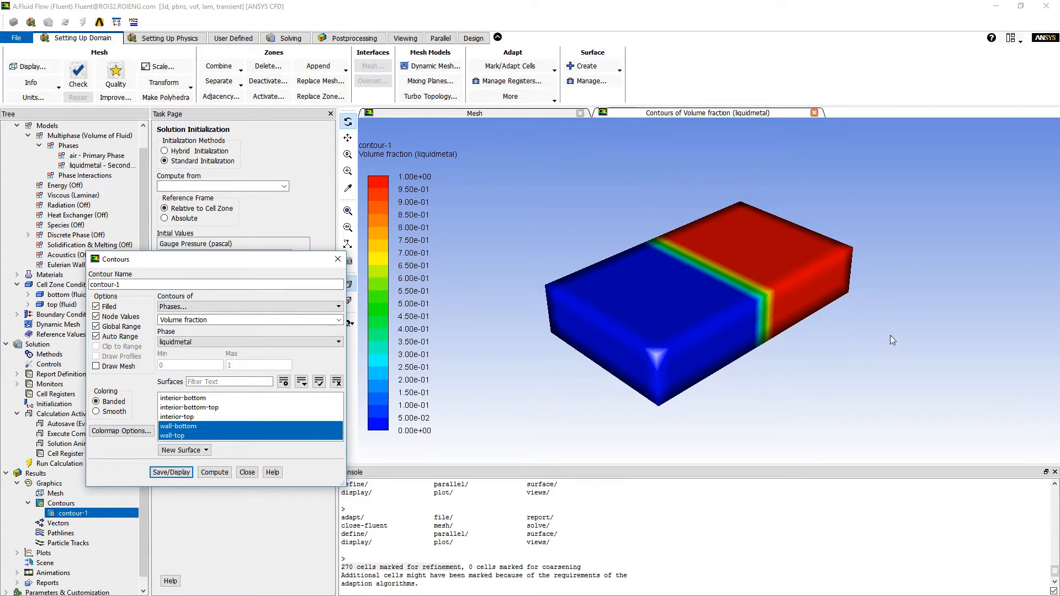
mouse_move(755, 264)
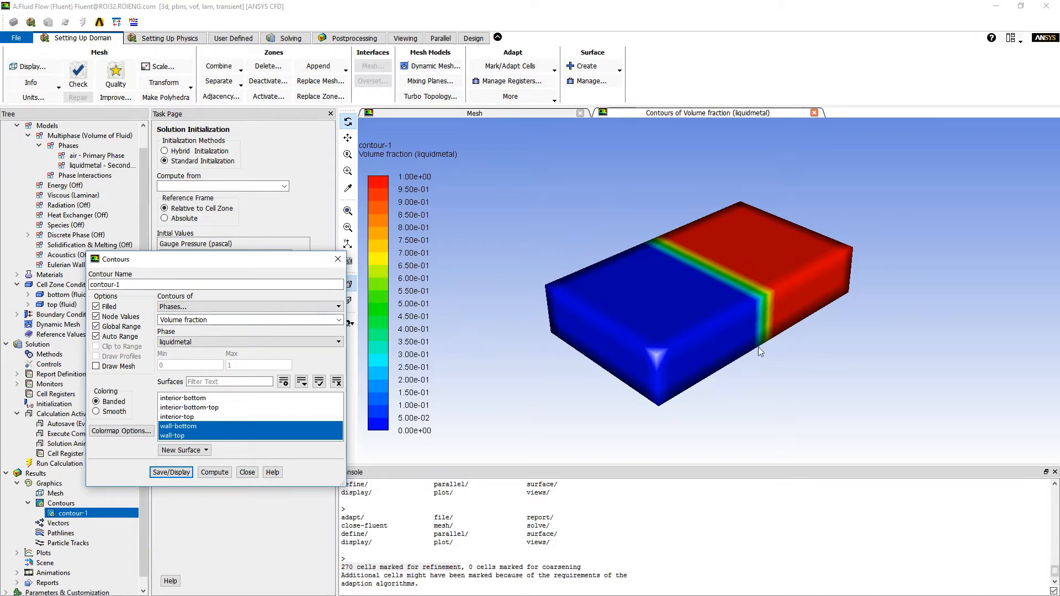
mouse_move(734, 315)
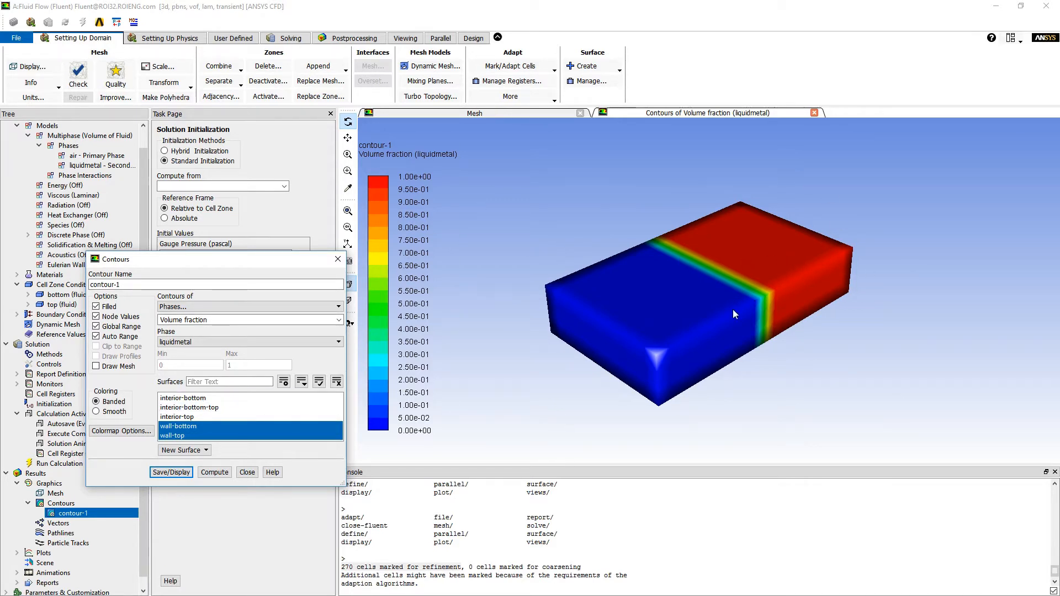
mouse_move(626, 275)
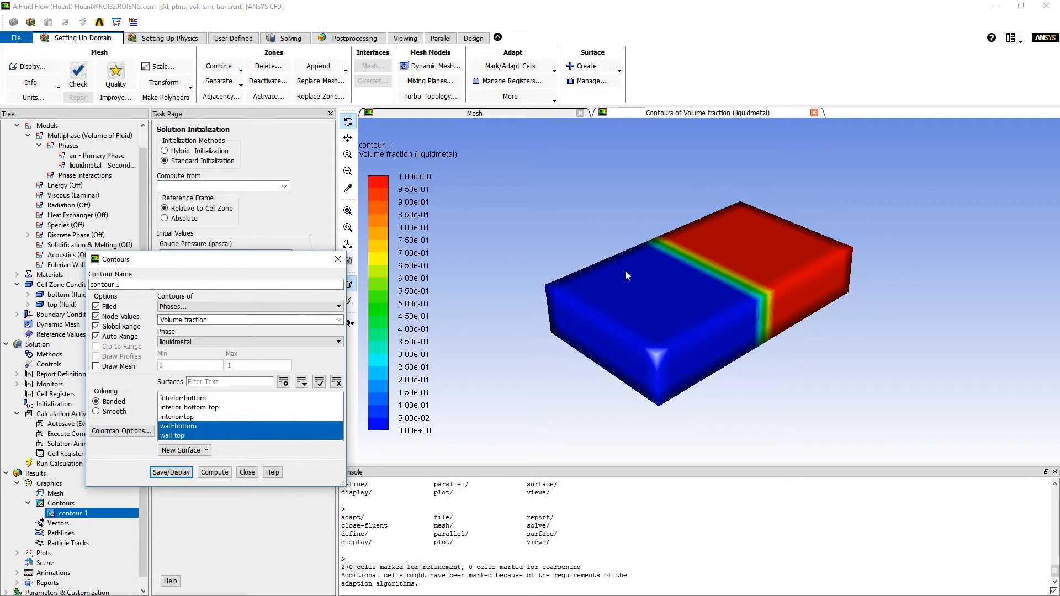
mouse_move(752, 265)
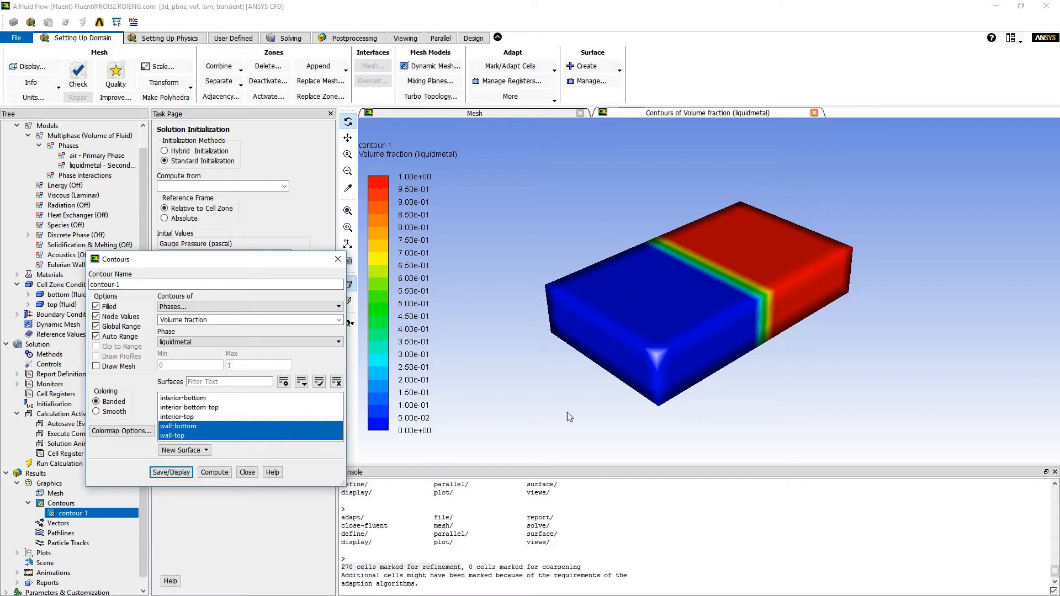
mouse_move(719, 264)
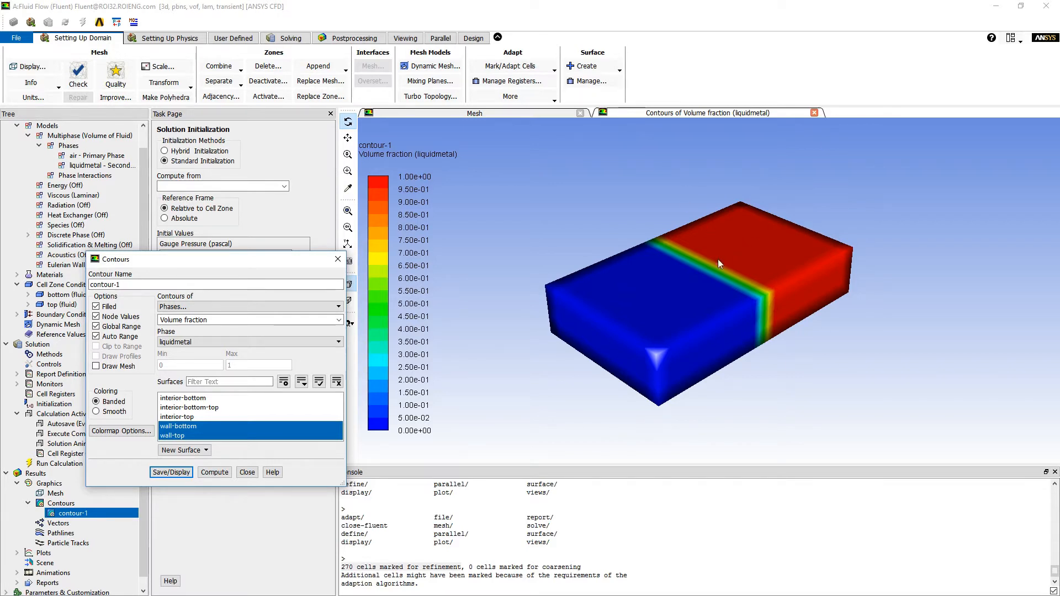
mouse_move(566, 346)
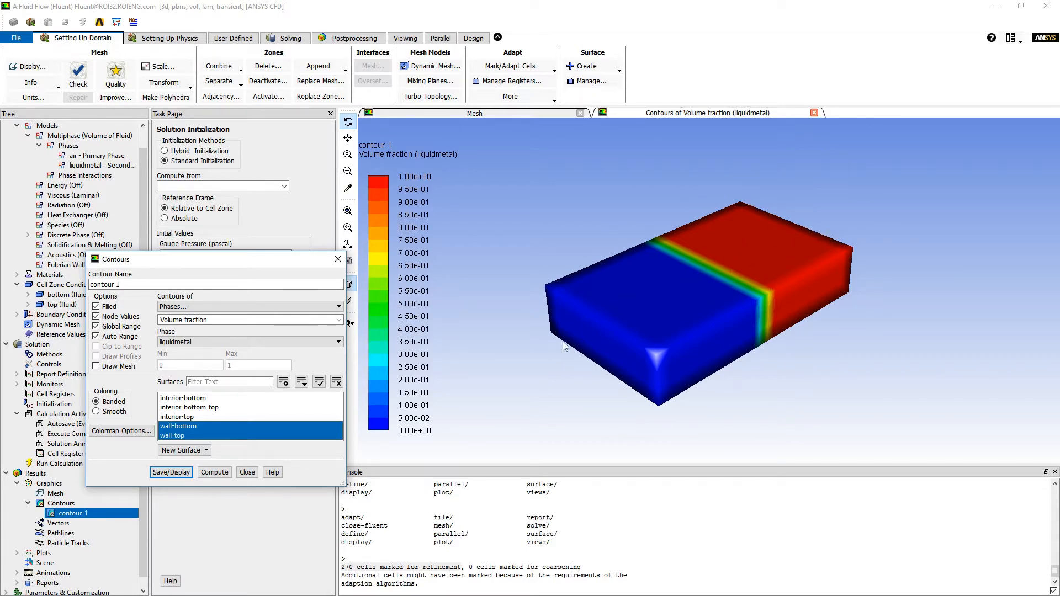
mouse_move(745, 309)
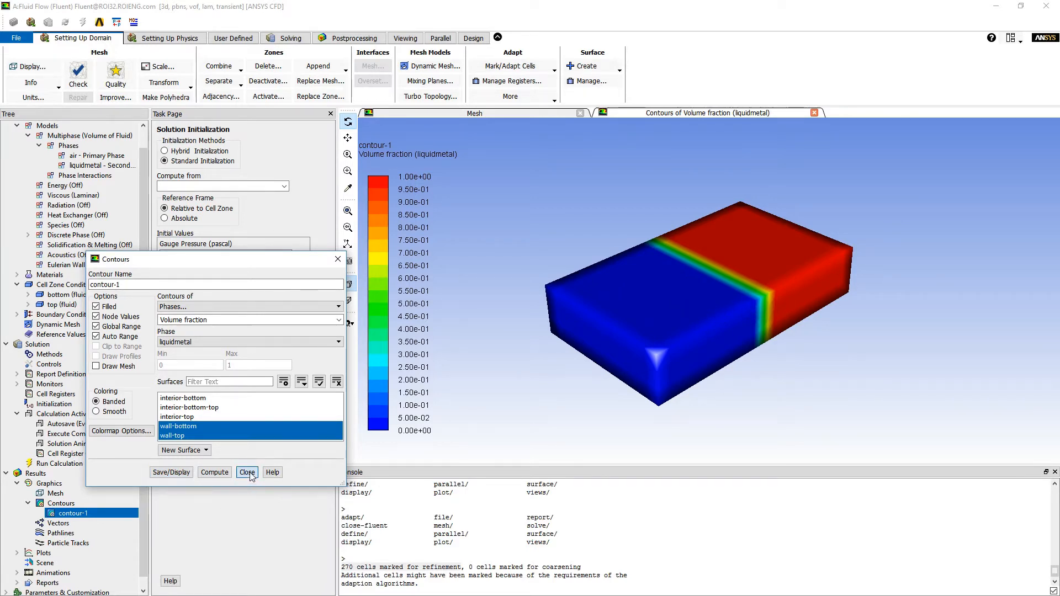
Step: Close the contour settings and show the Mark/Adapt Cells options under Adapt
click(247, 472)
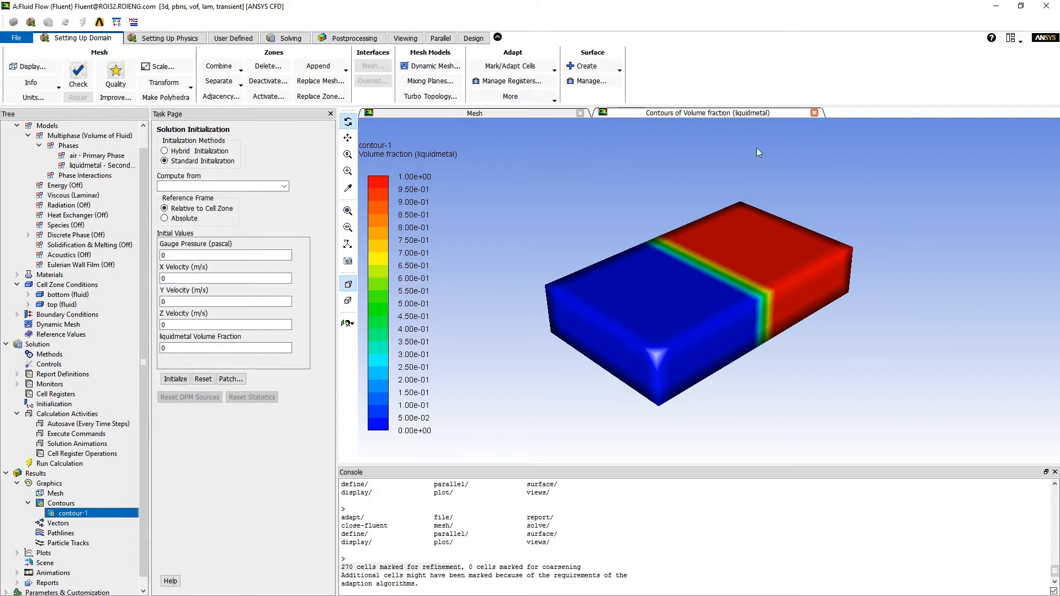
mouse_move(514, 58)
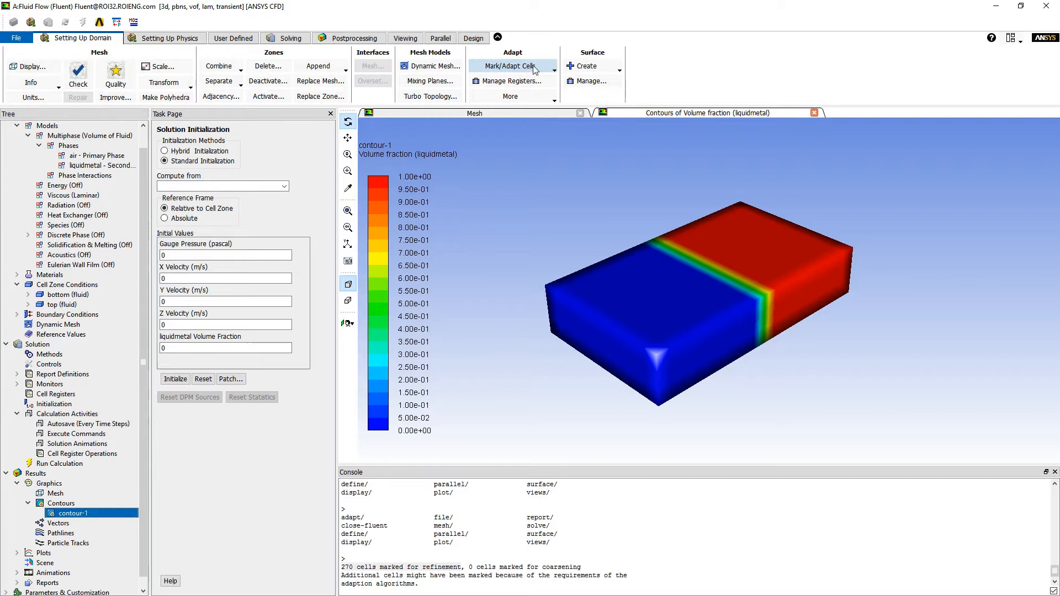
mouse_move(511, 61)
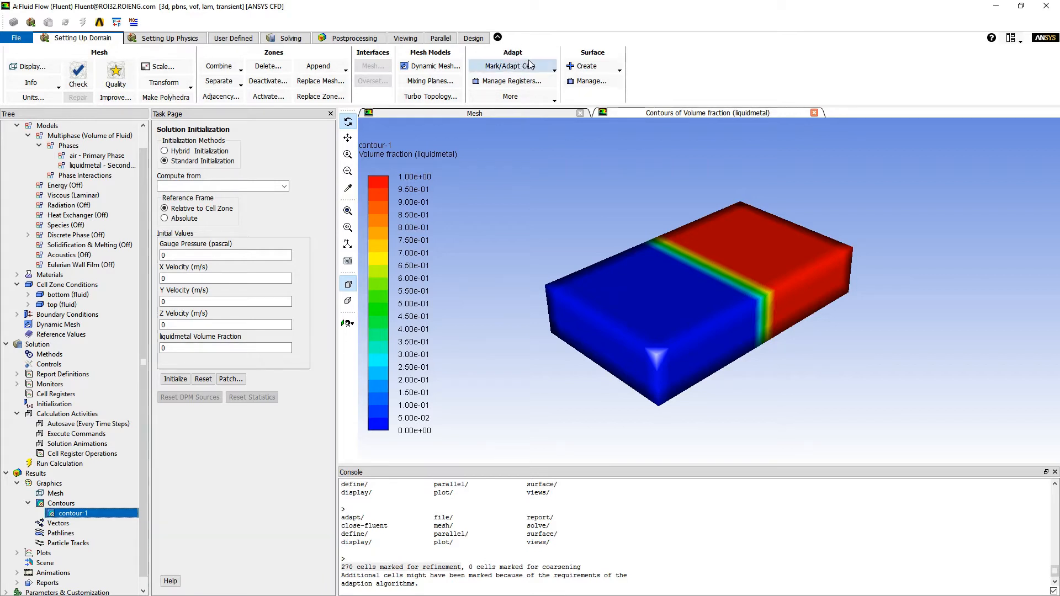
mouse_move(512, 65)
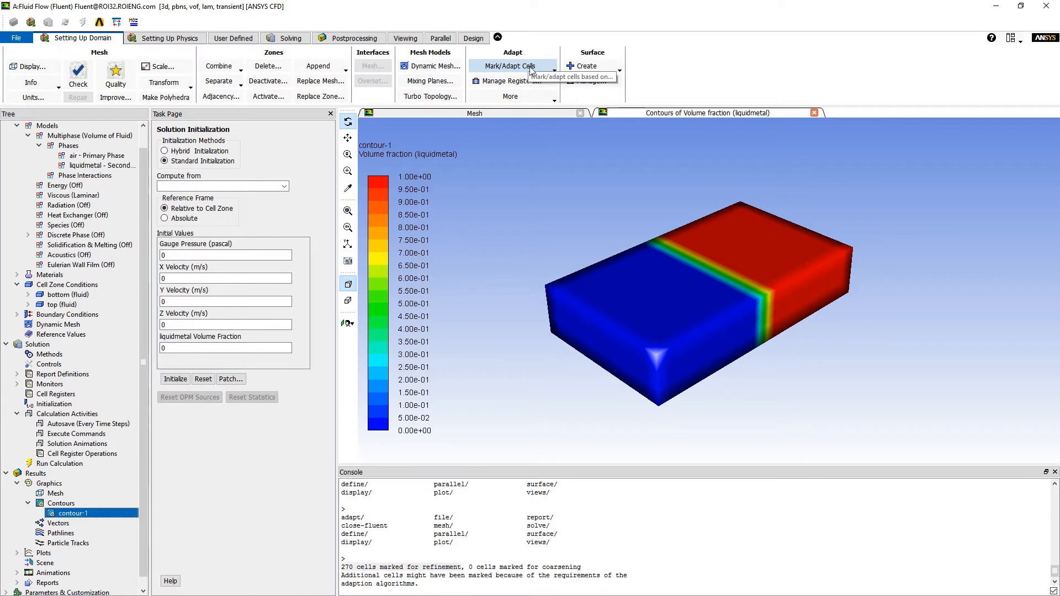
mouse_move(512, 65)
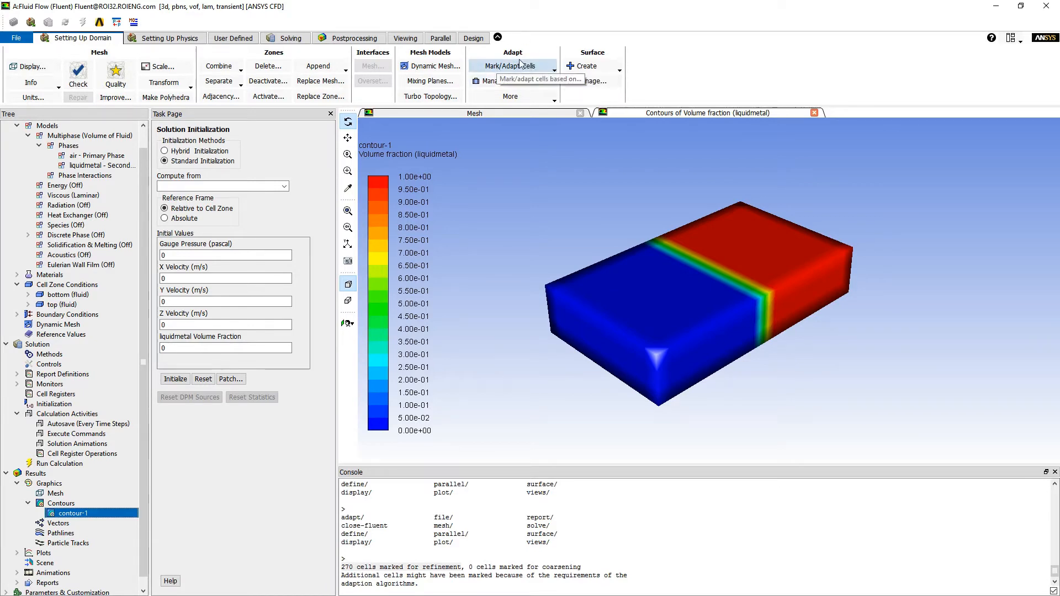
mouse_move(798, 266)
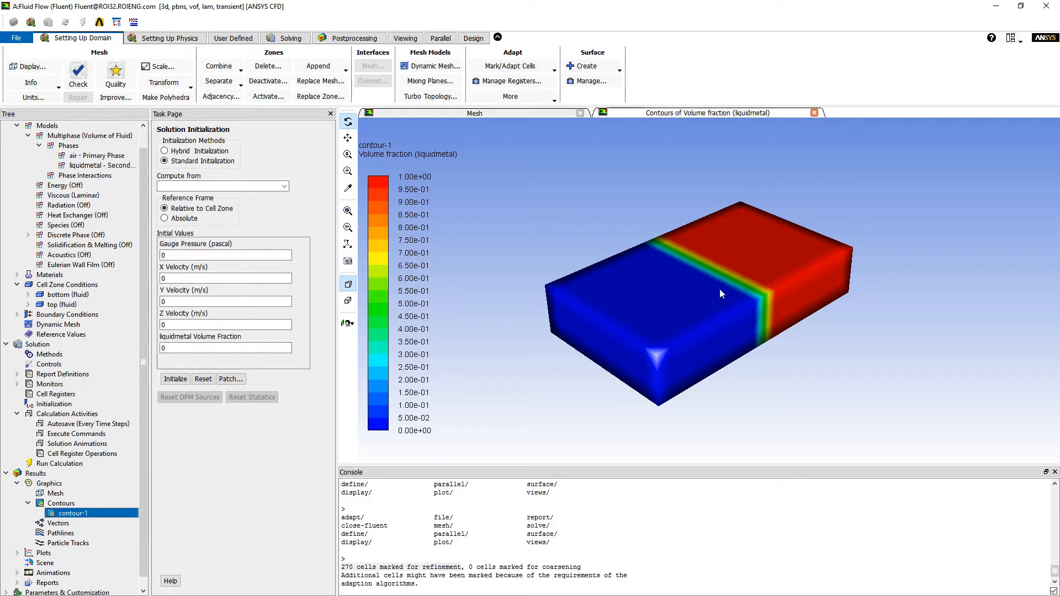
mouse_move(798, 228)
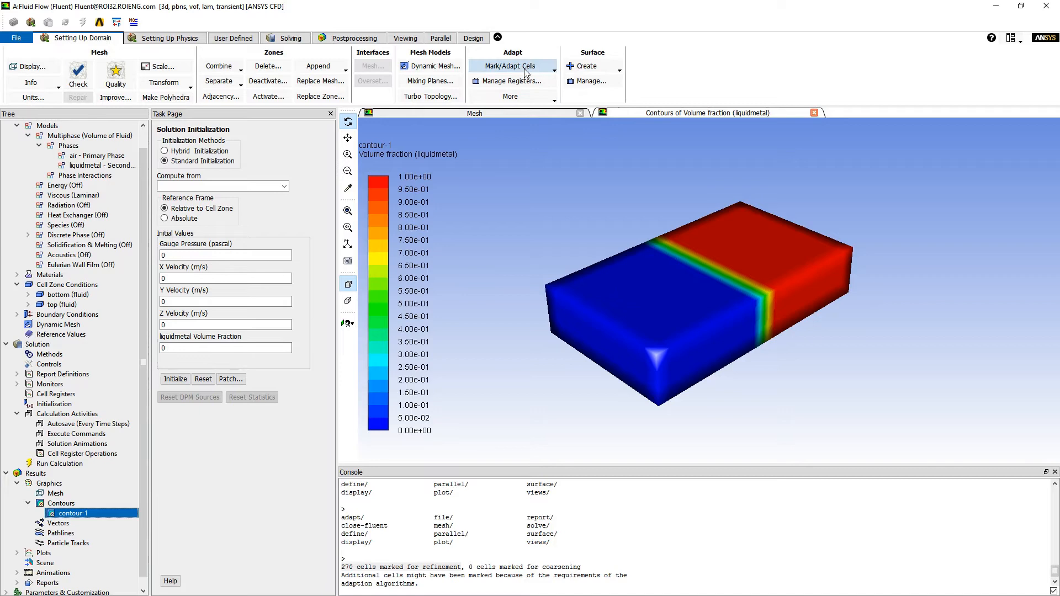
mouse_move(512, 66)
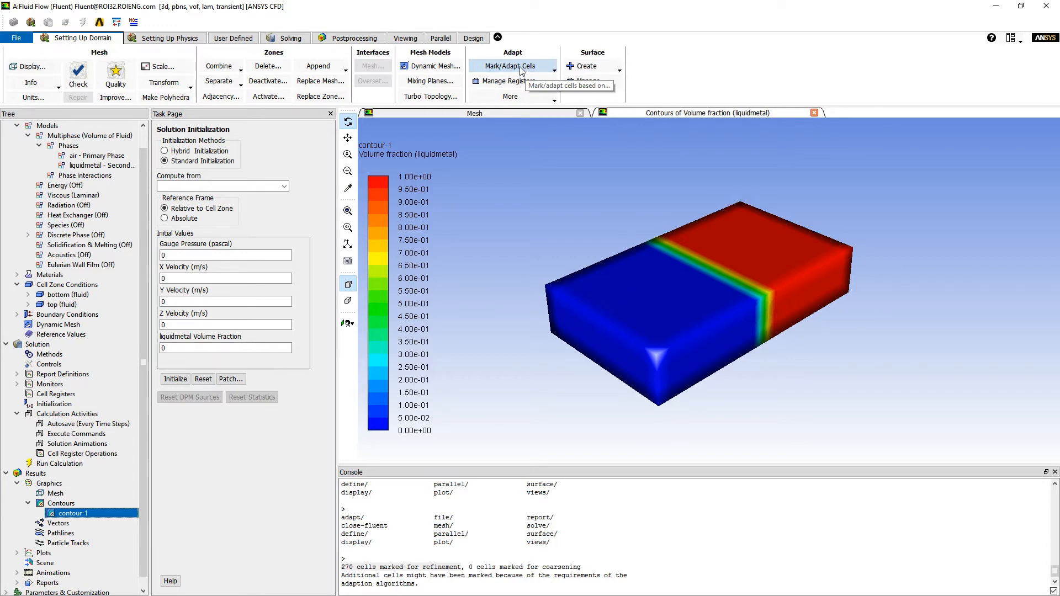
click(509, 65)
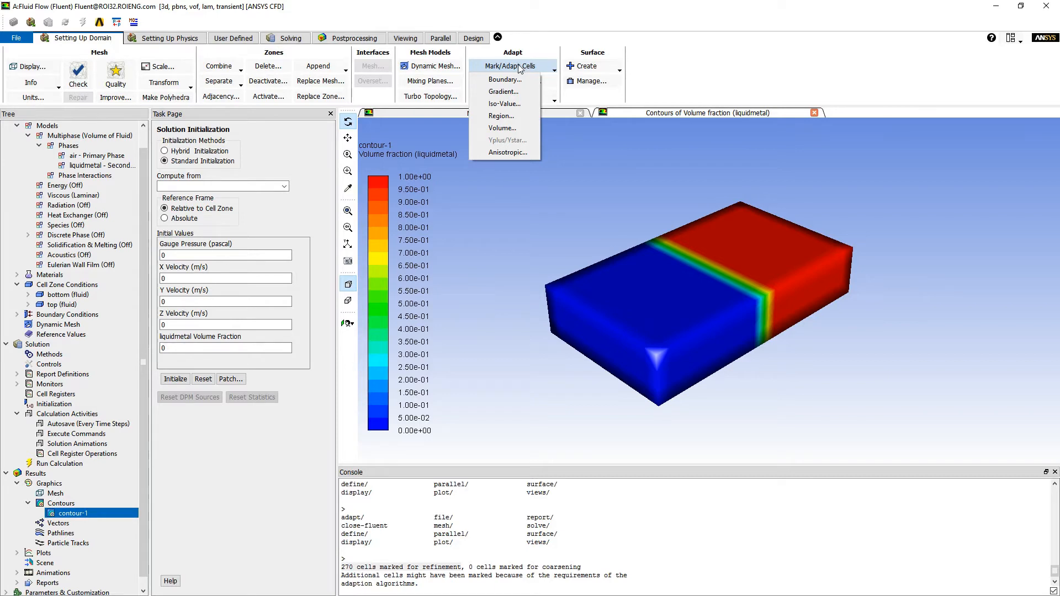
mouse_move(504, 79)
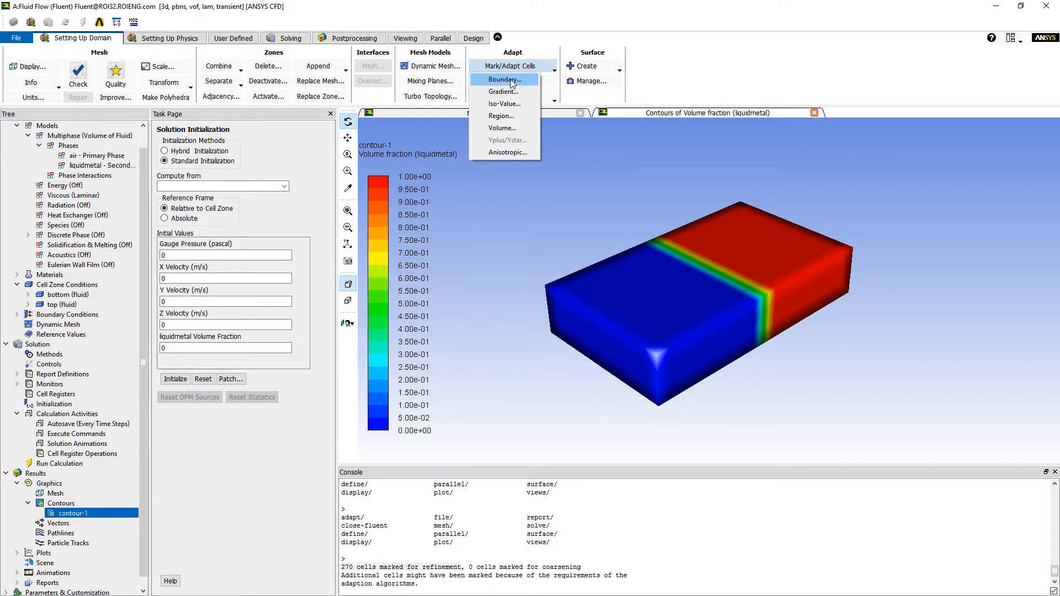
Step: Define an inside hex adaption region from X 0 to 1, Y and Z -1 to 1
click(501, 116)
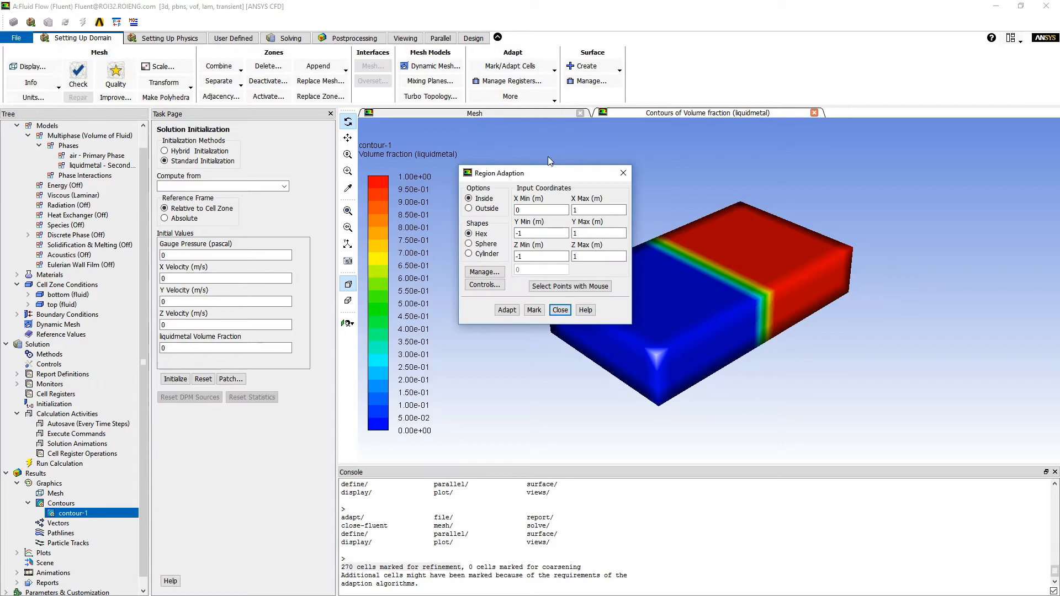
click(507, 310)
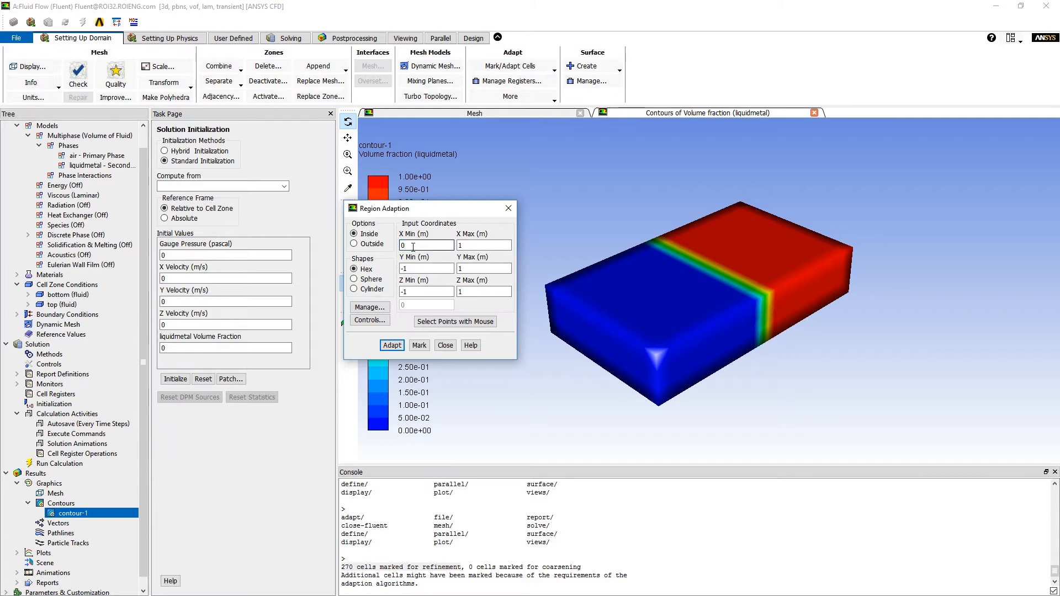
click(426, 244)
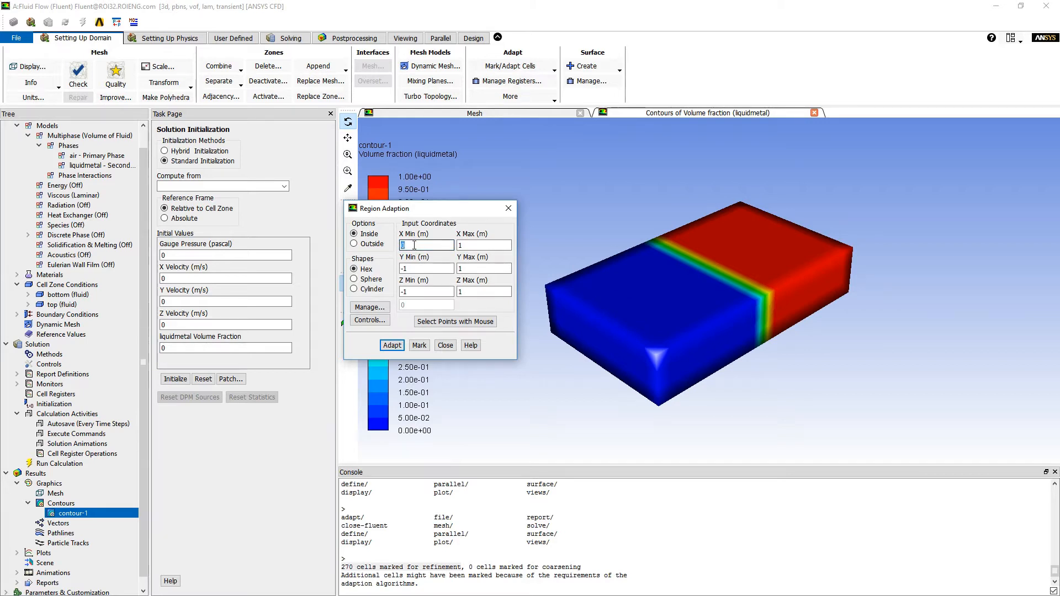
click(484, 244)
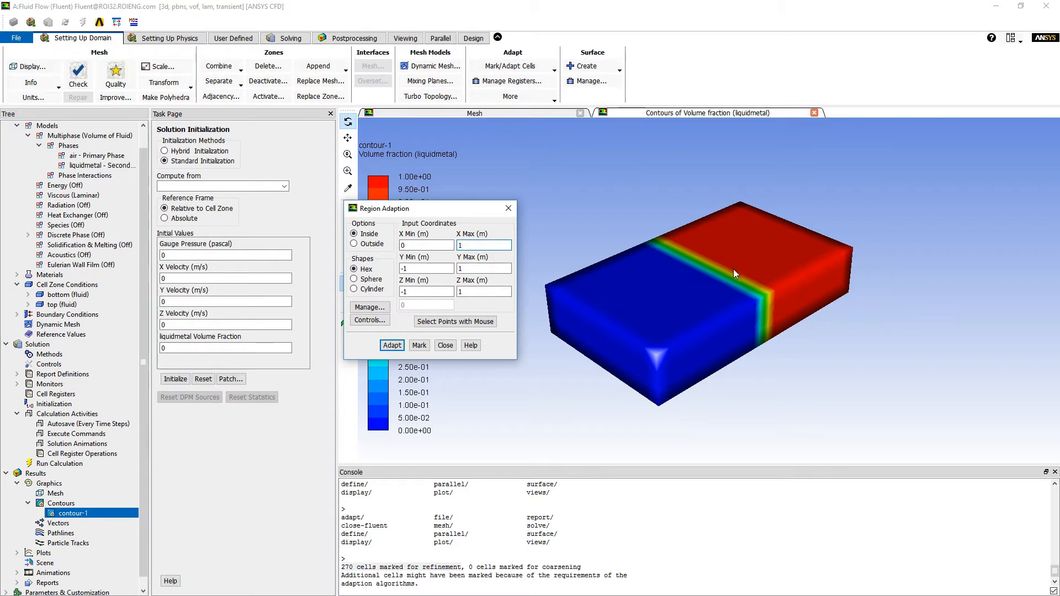
mouse_move(944, 447)
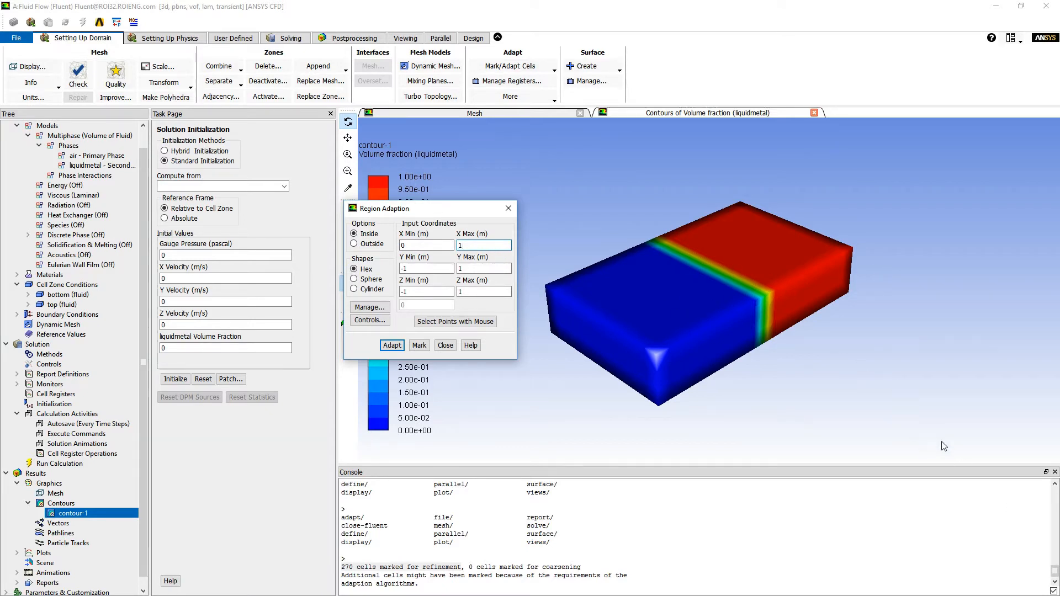
mouse_move(30, 66)
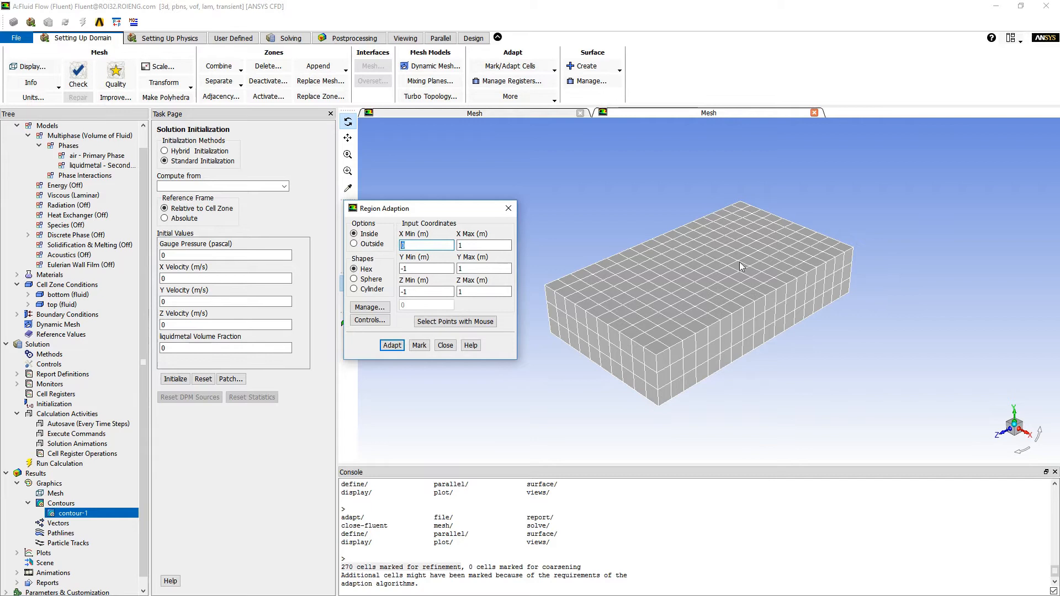
mouse_move(828, 219)
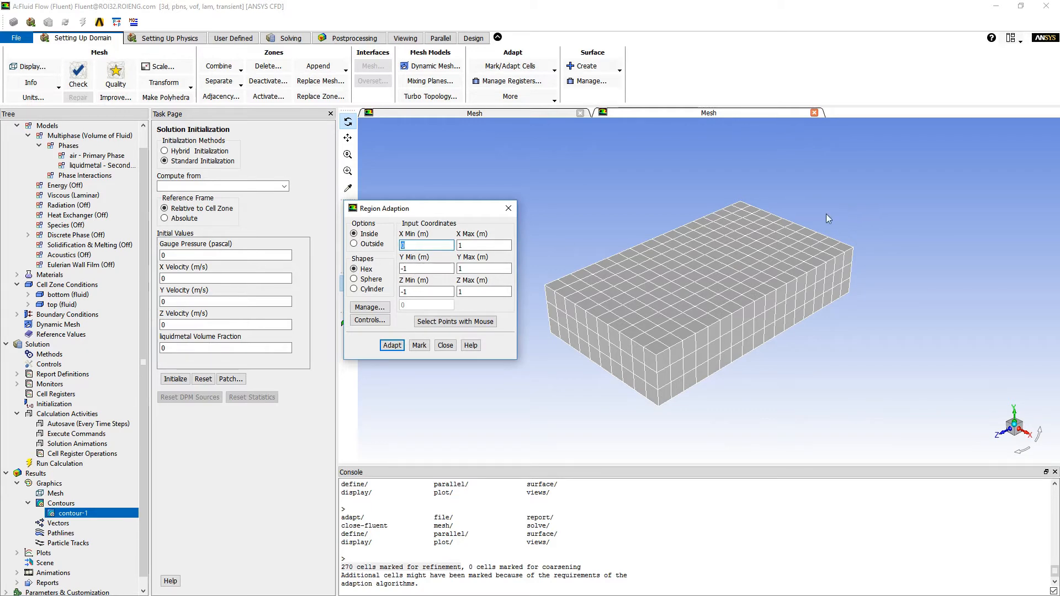
mouse_move(985, 163)
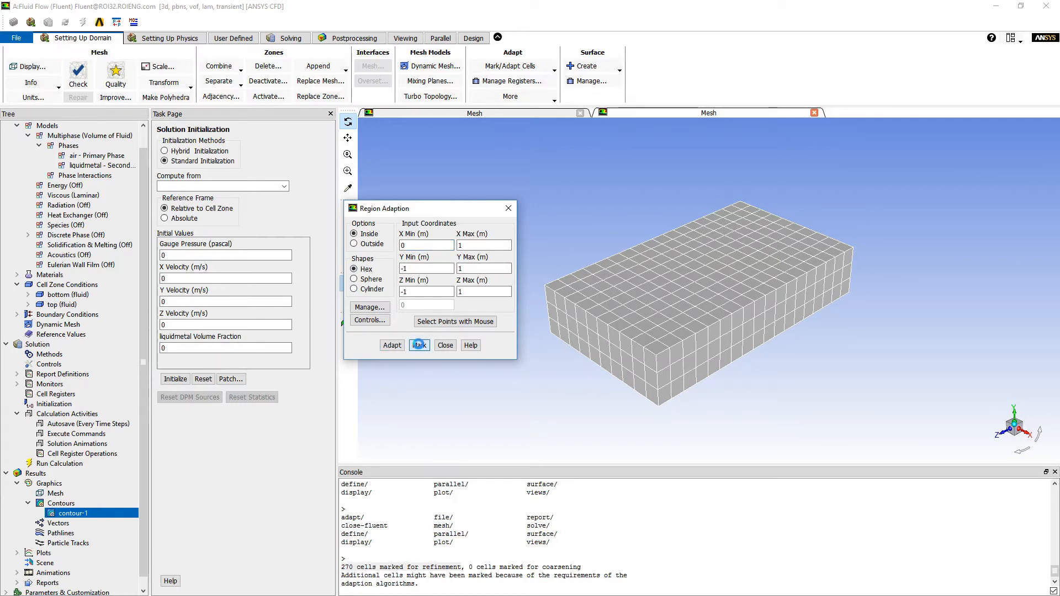
Step: Mark the region's 270 cells and display register hexahedron-r1 as points
click(419, 345)
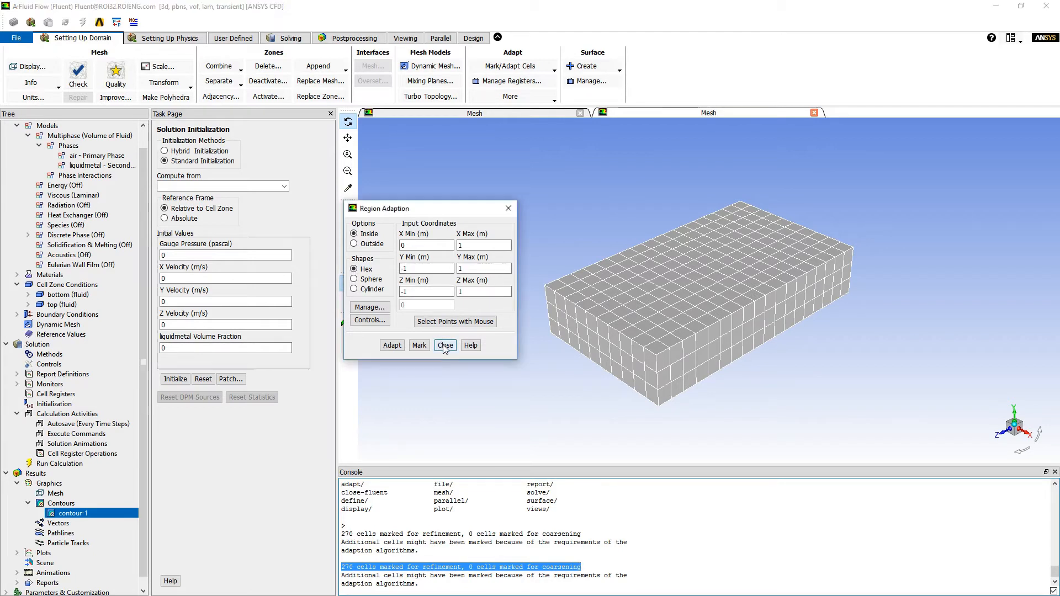
click(369, 307)
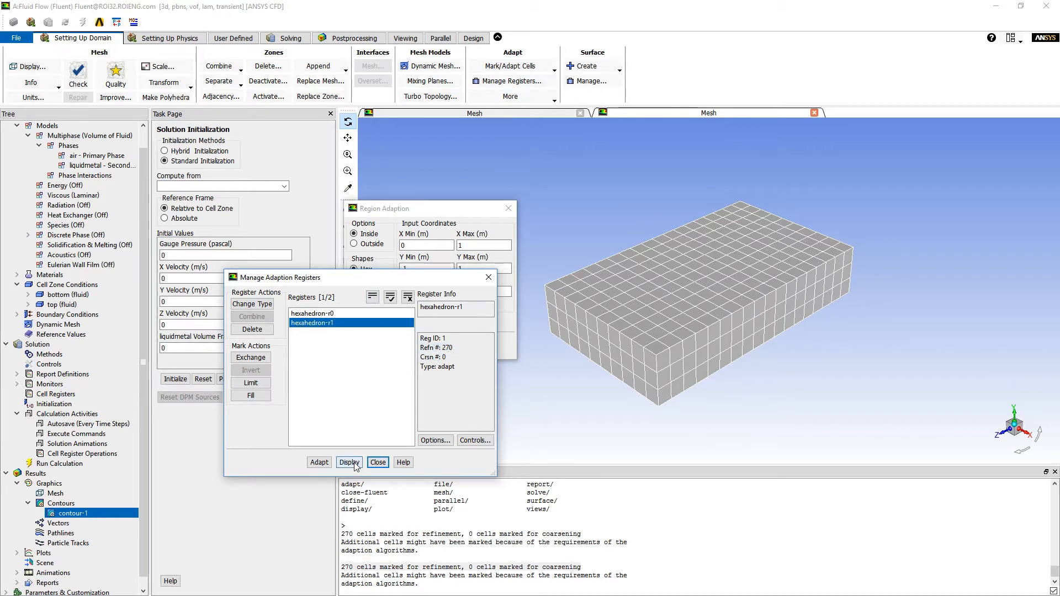
click(349, 463)
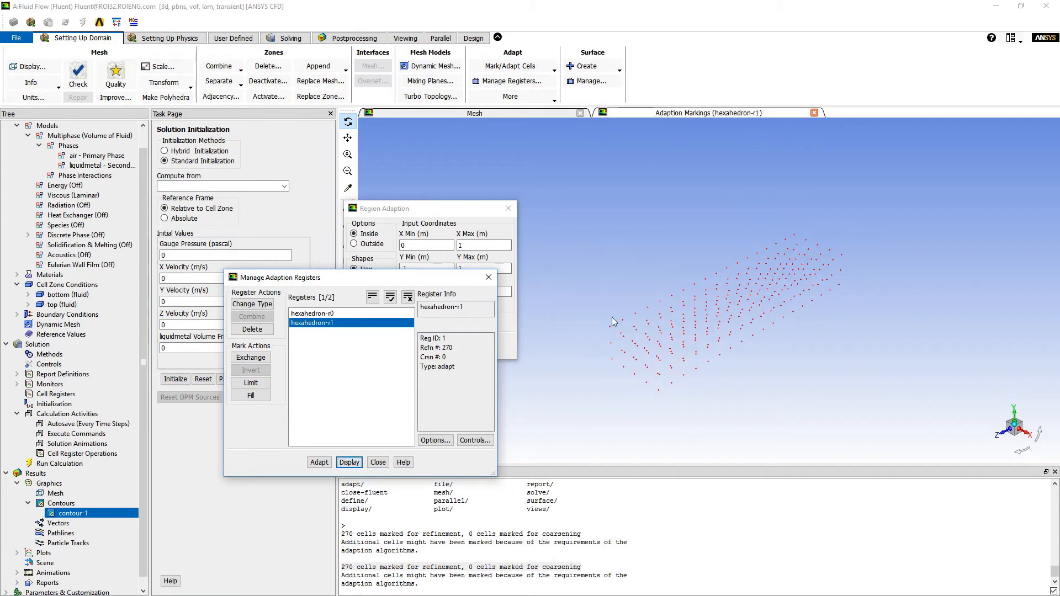
mouse_move(837, 217)
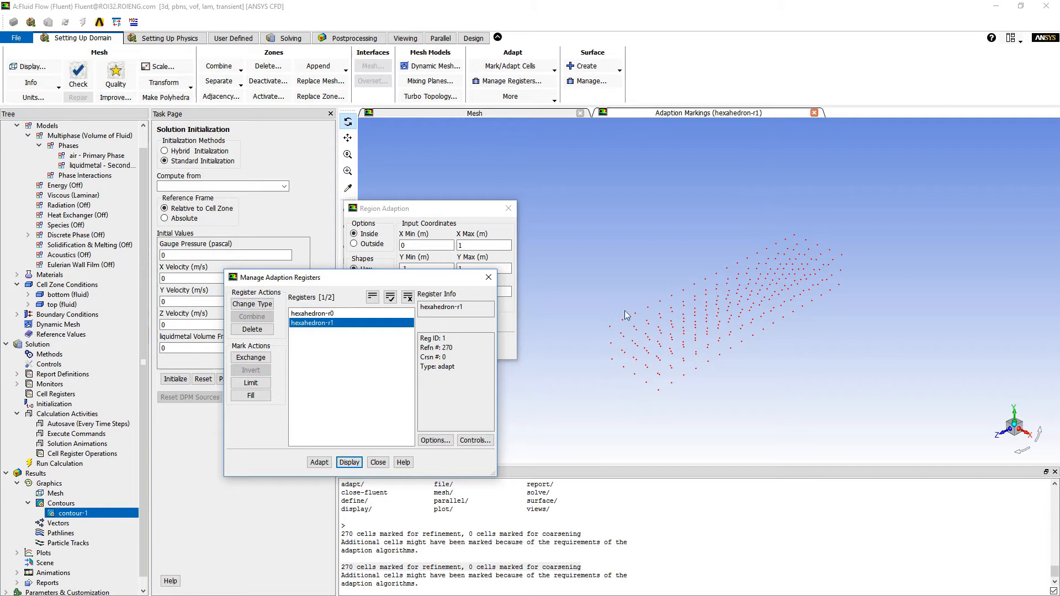
mouse_move(629, 407)
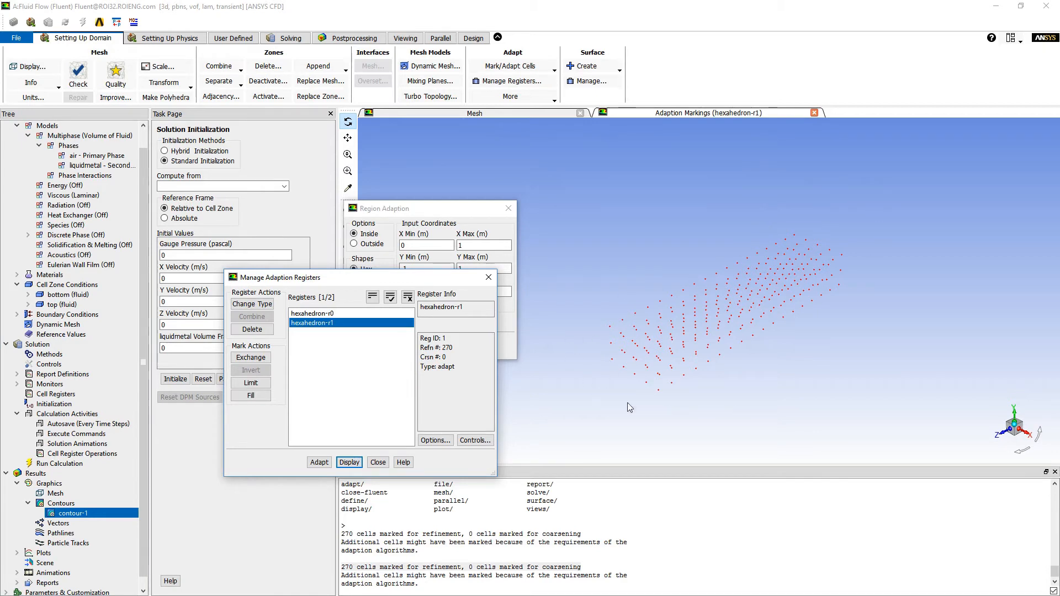
mouse_move(321, 331)
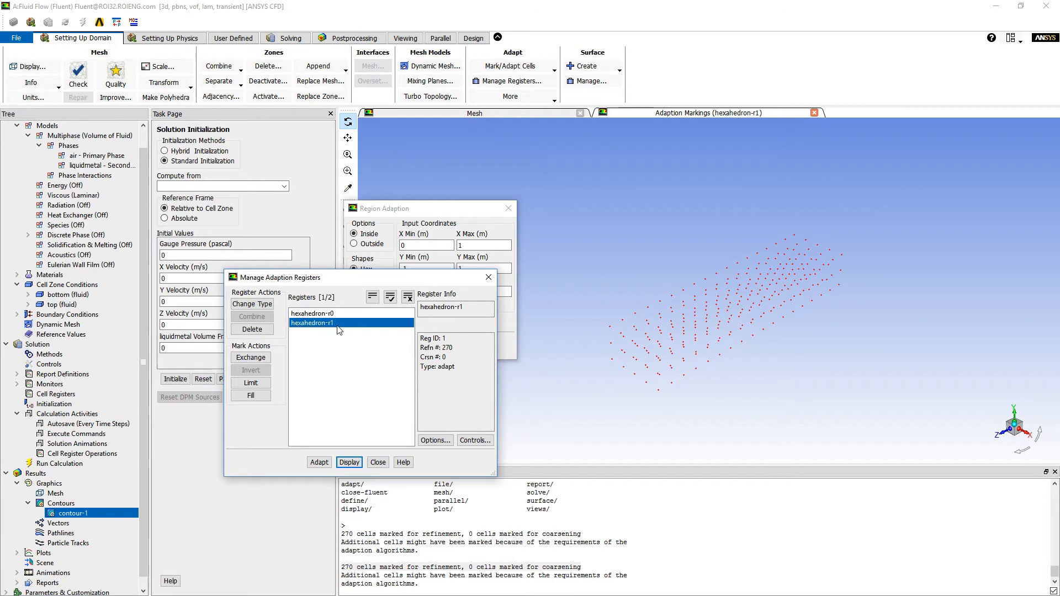
Step: Close the Manage Adaption Registers and Region Adaption dialogs
click(377, 461)
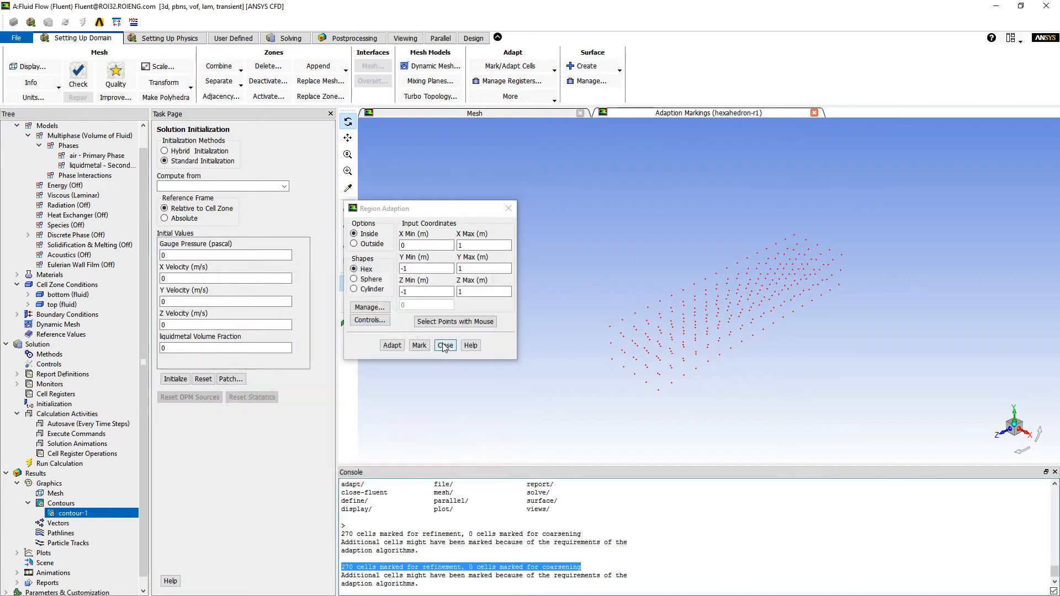
click(444, 345)
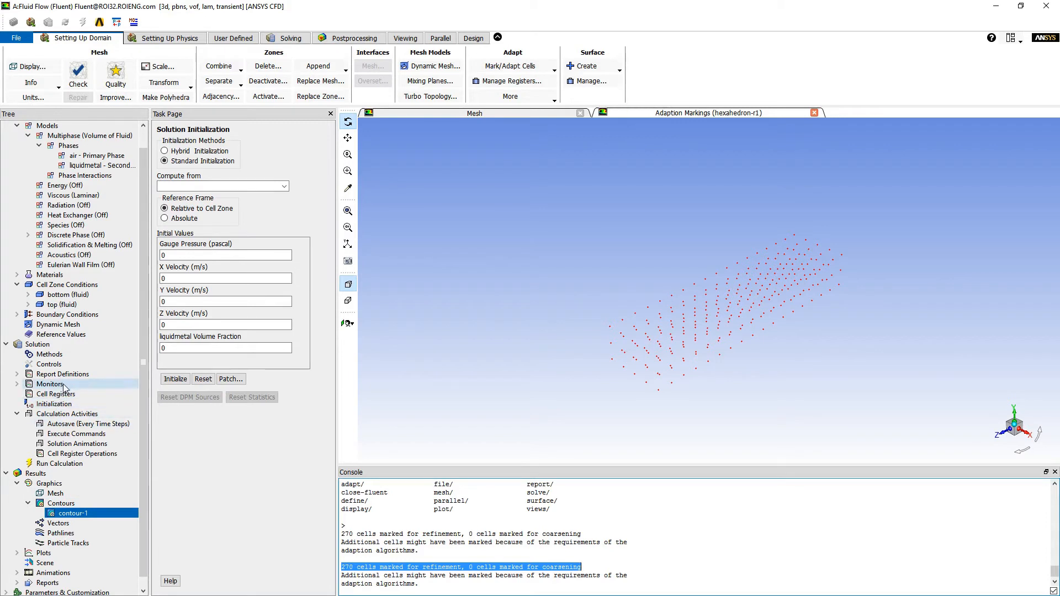
Step: Re-initialize to zero, discarding unsaved data, and redraw contour-1 showing zero volume fraction
click(54, 404)
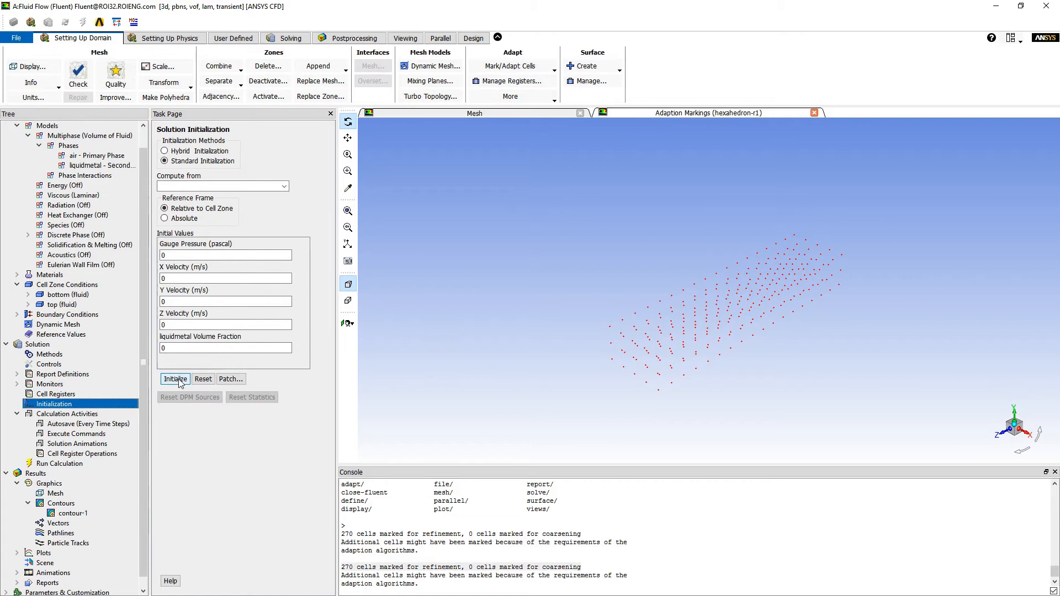
click(175, 378)
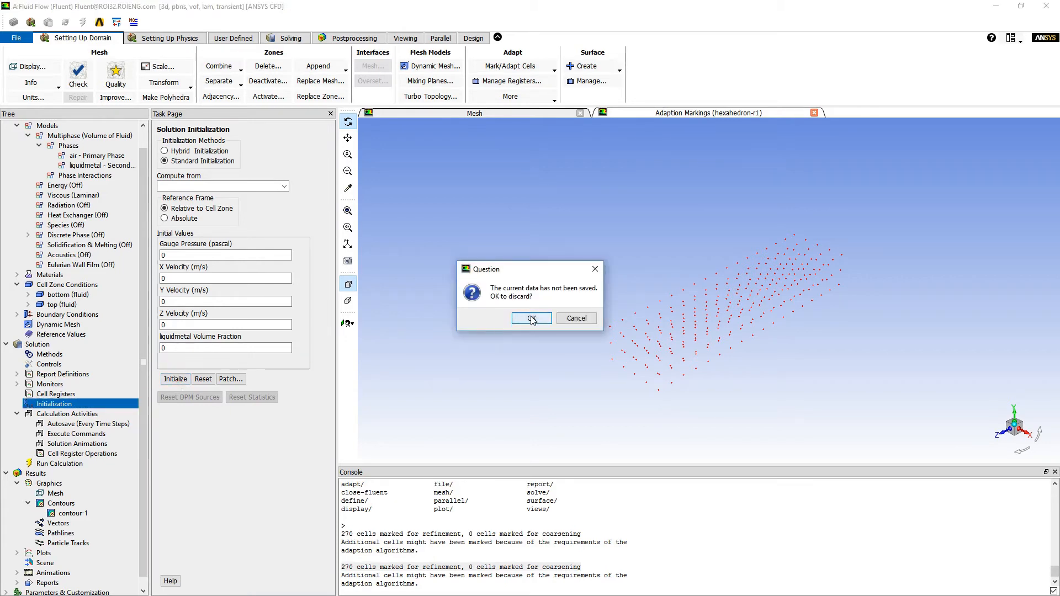
click(530, 318)
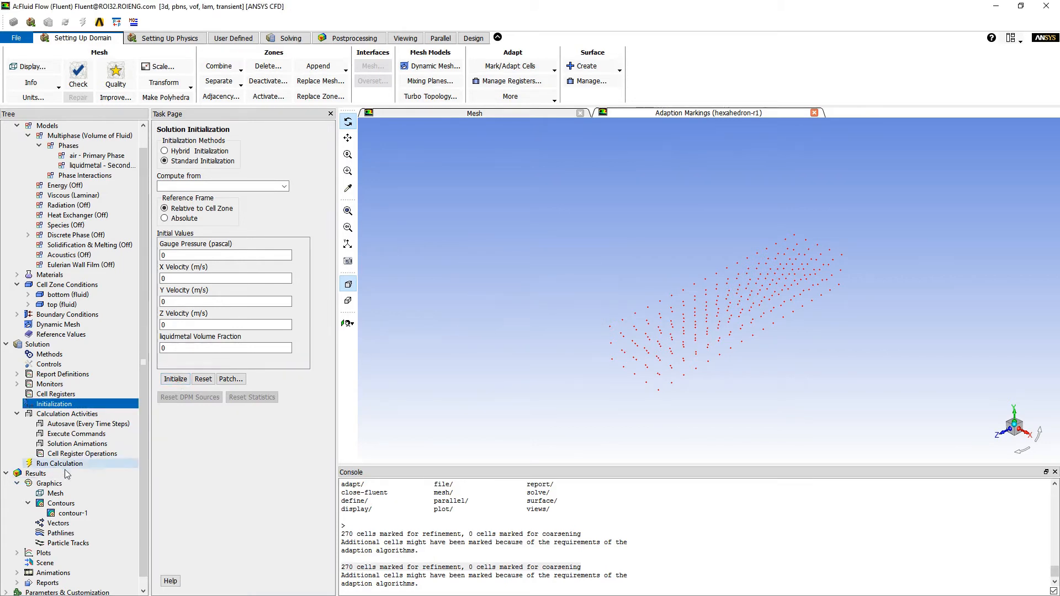
double_click(70, 513)
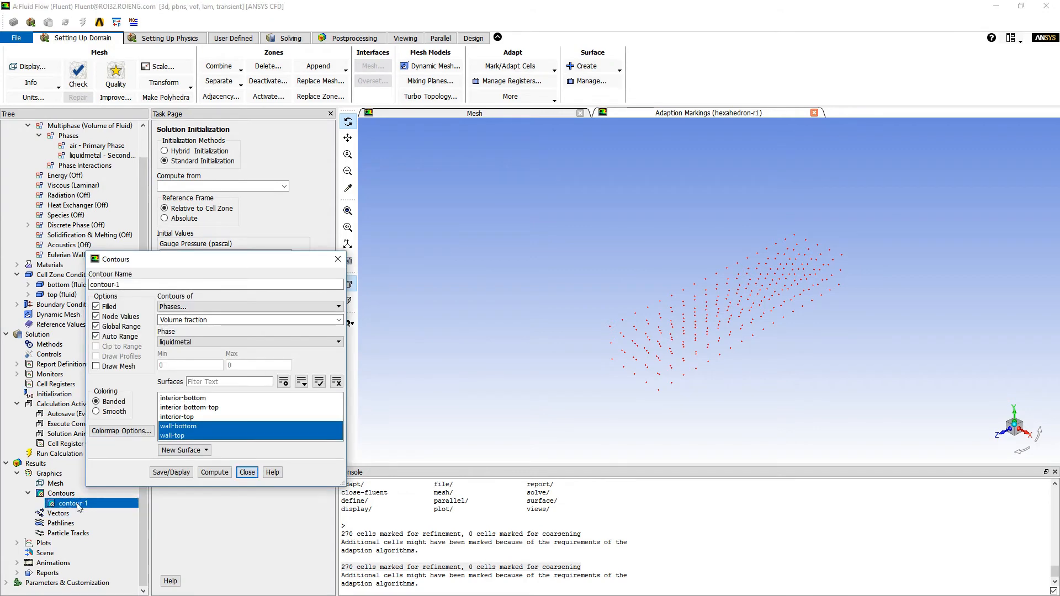
click(170, 472)
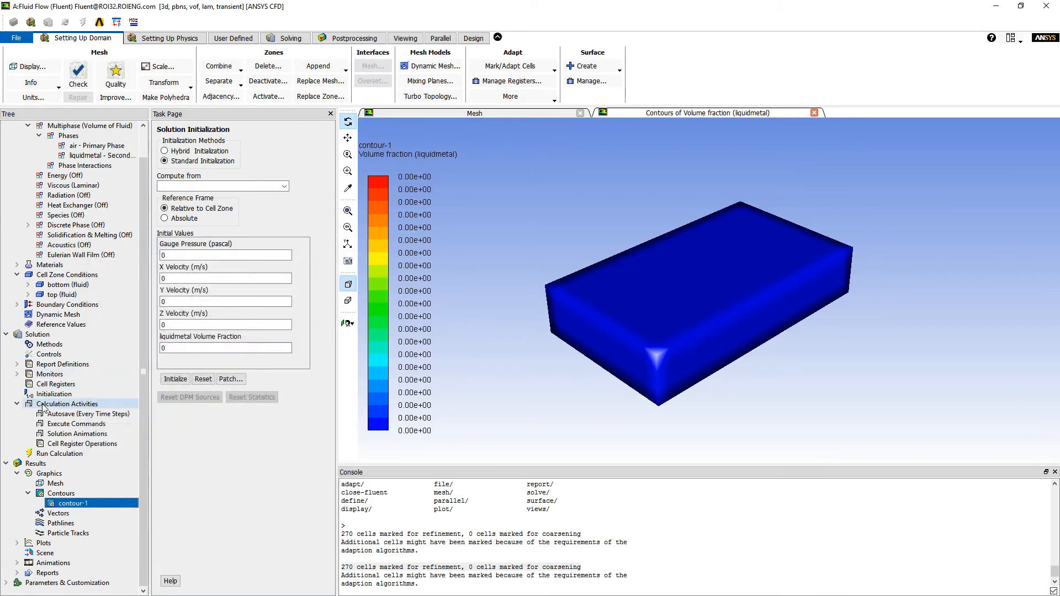
Step: Set up a patch of liquidmetal volume fraction 1 on register hexahedron-r1
click(54, 394)
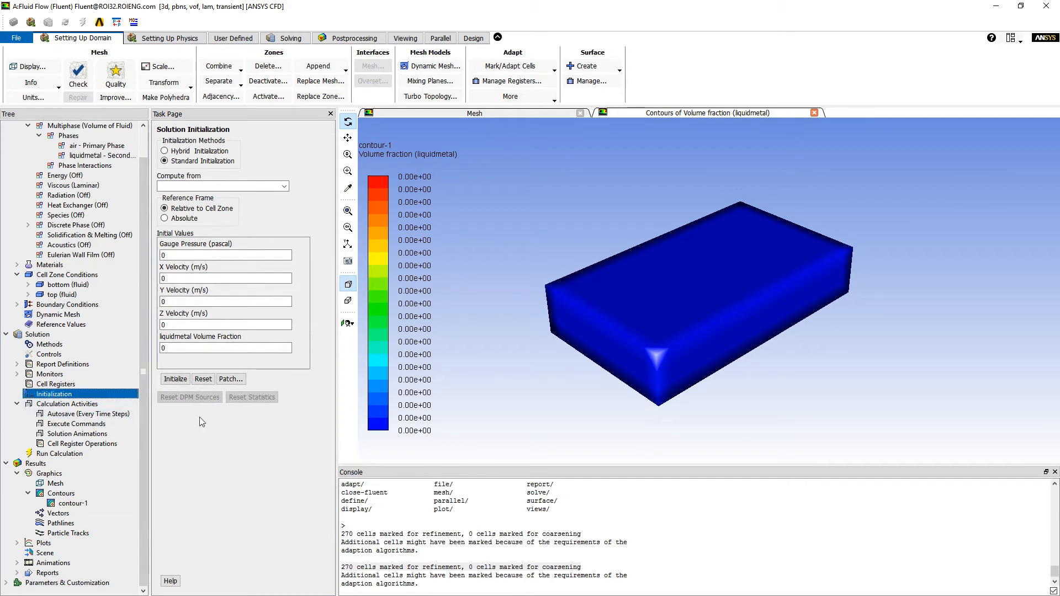
click(231, 379)
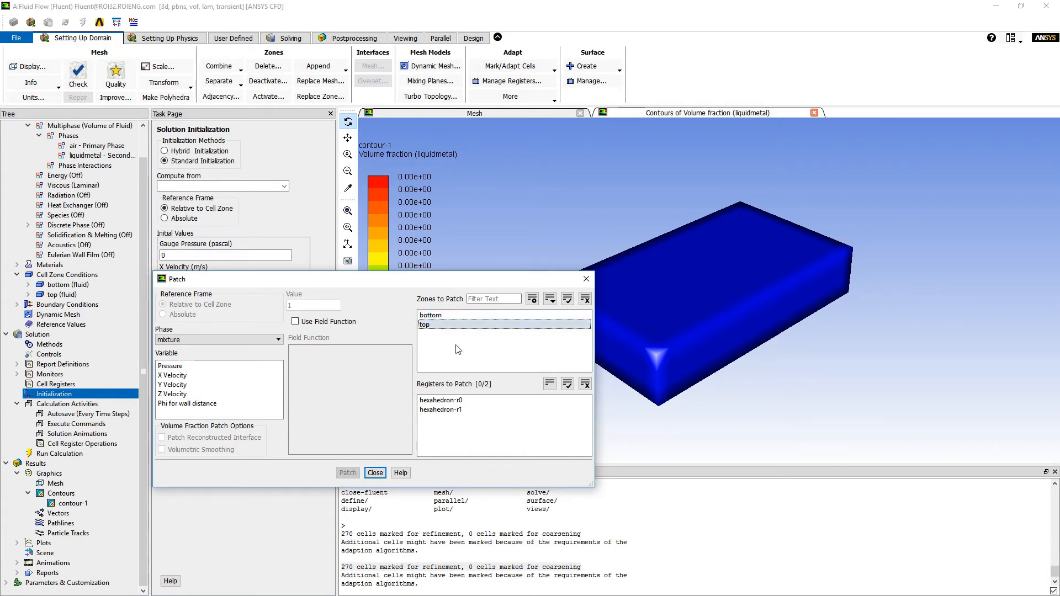
click(440, 409)
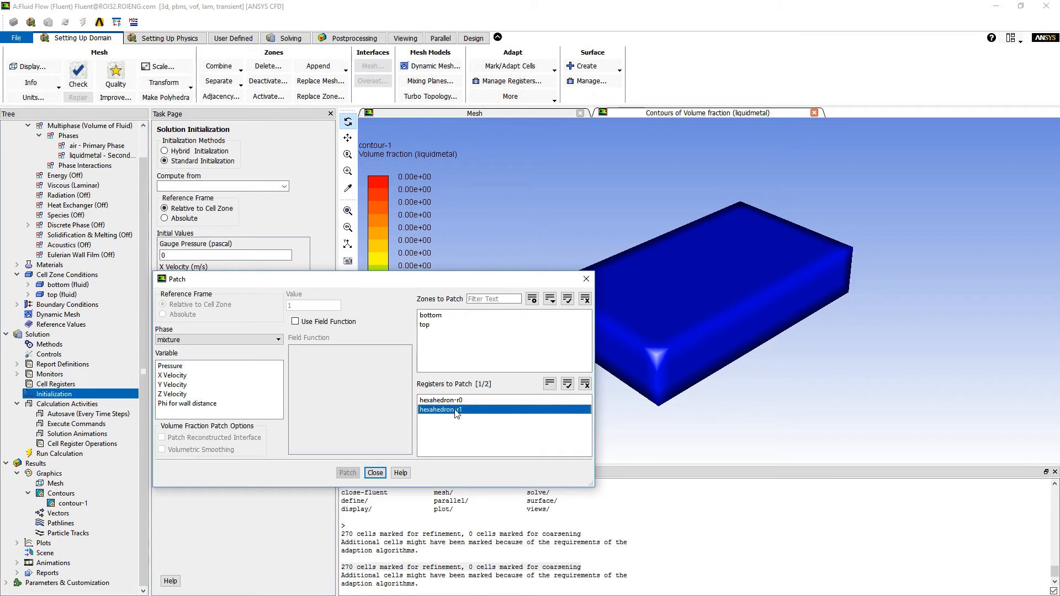
mouse_move(705, 334)
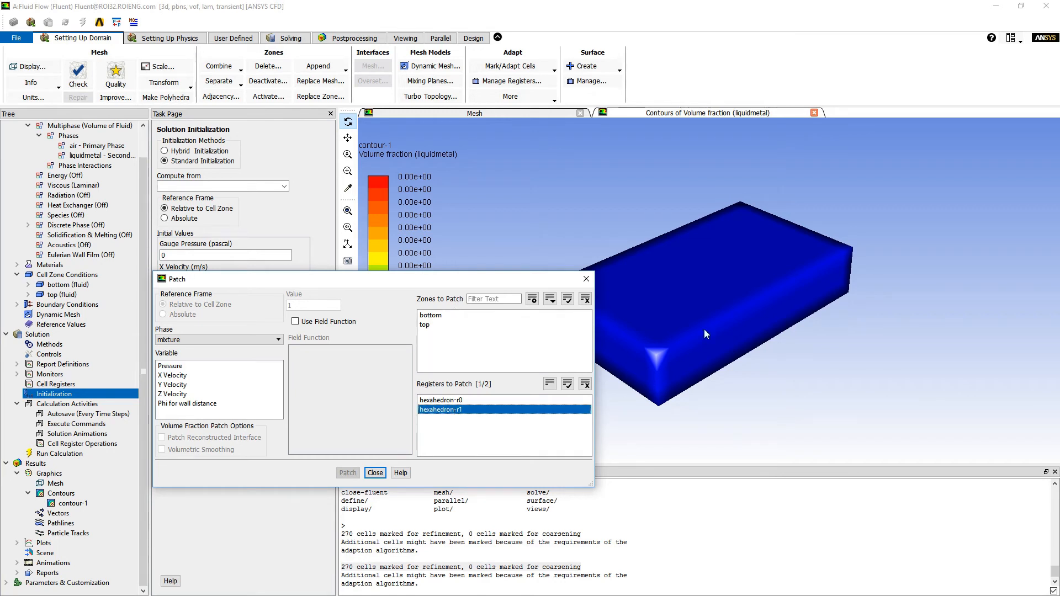
mouse_move(773, 272)
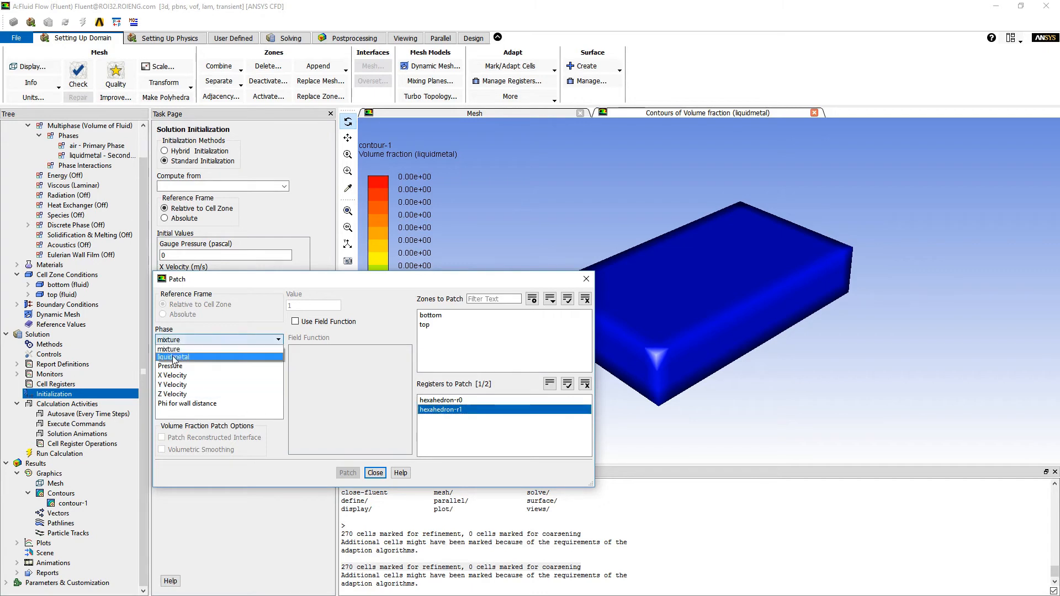
click(174, 356)
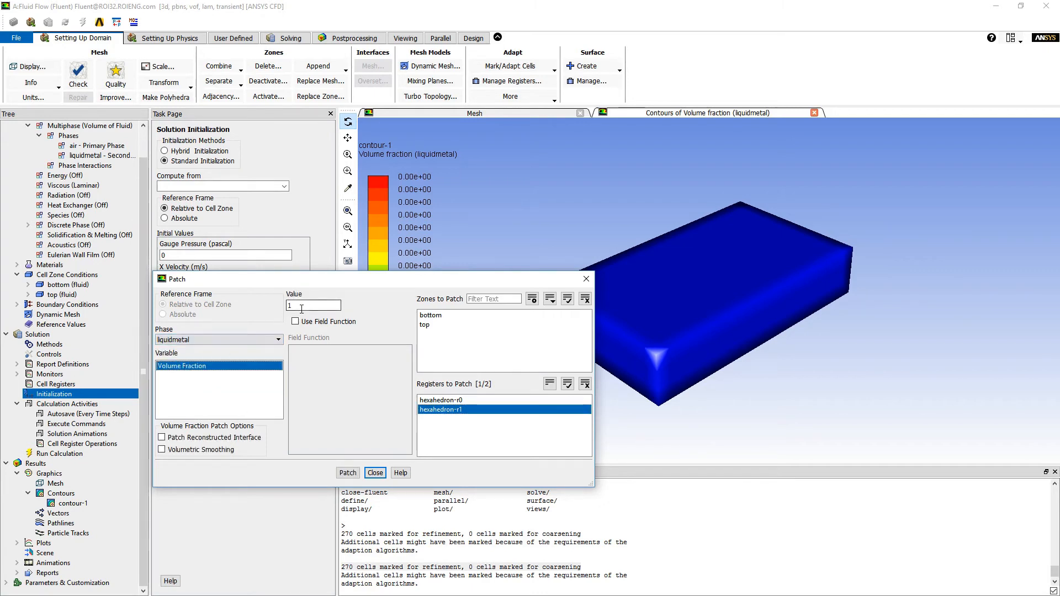
mouse_move(356, 364)
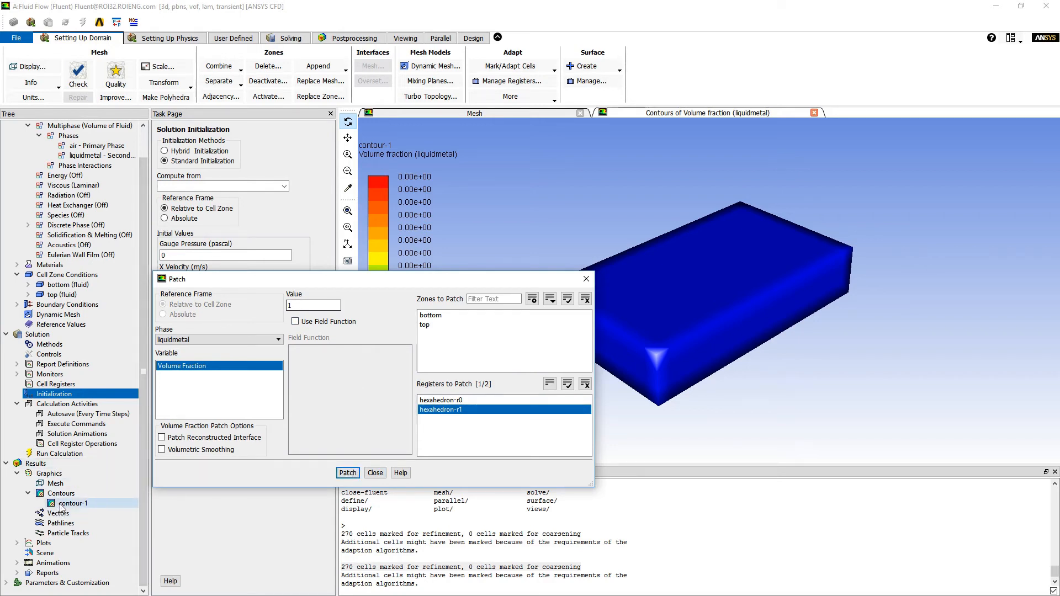
Step: Redisplay contour-1 with the patched liquidmetal volume fraction and close the Patch dialog
double_click(72, 503)
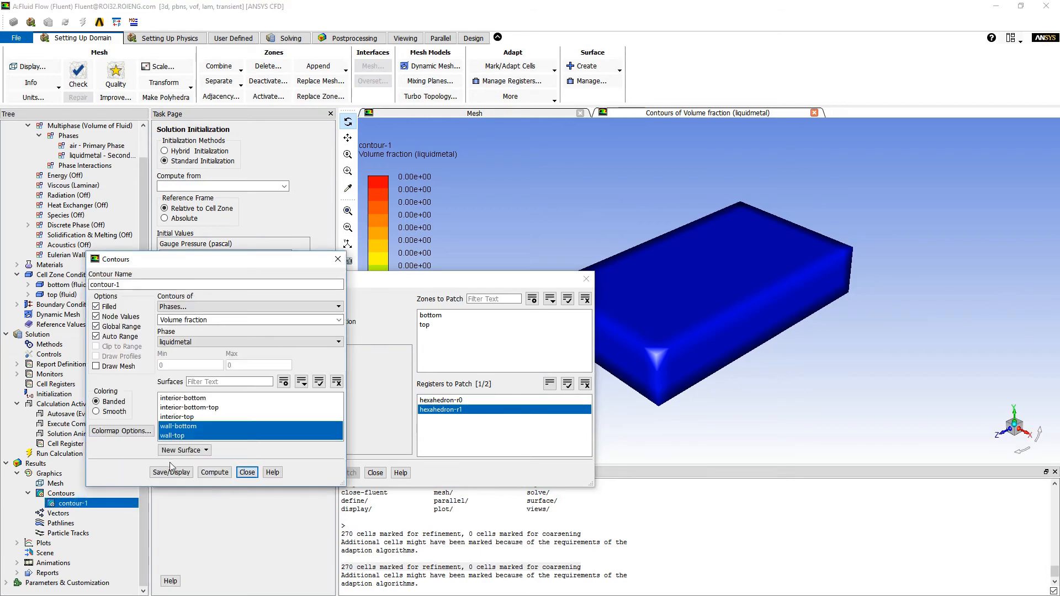
click(170, 472)
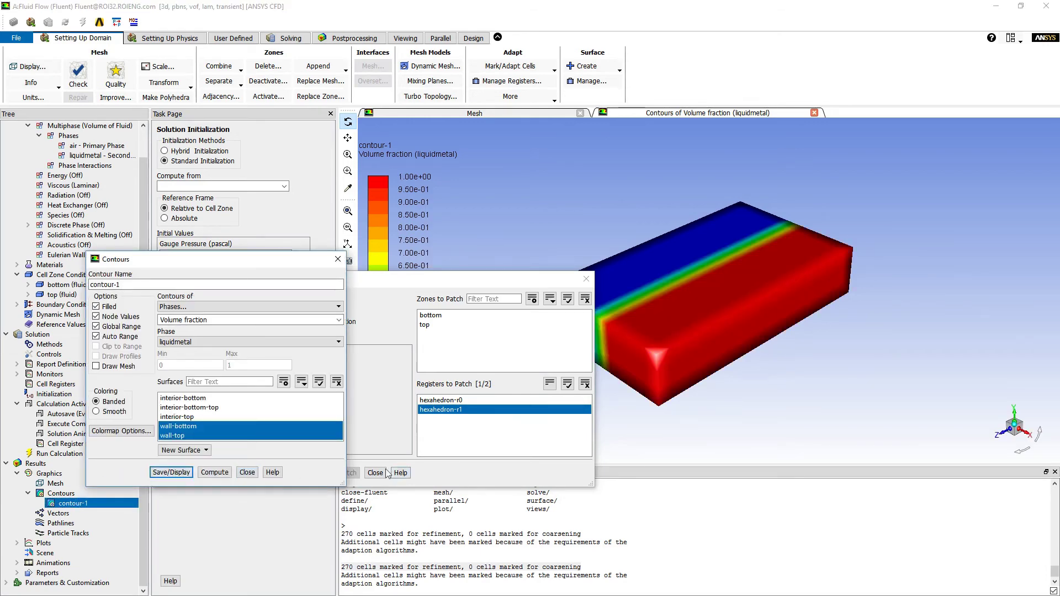
click(376, 473)
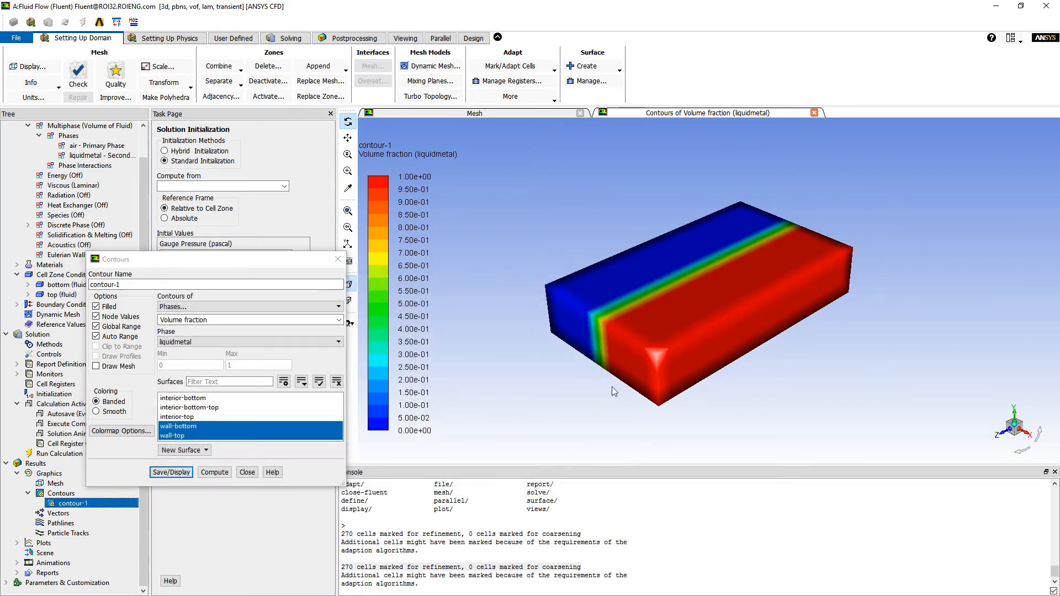
mouse_move(783, 222)
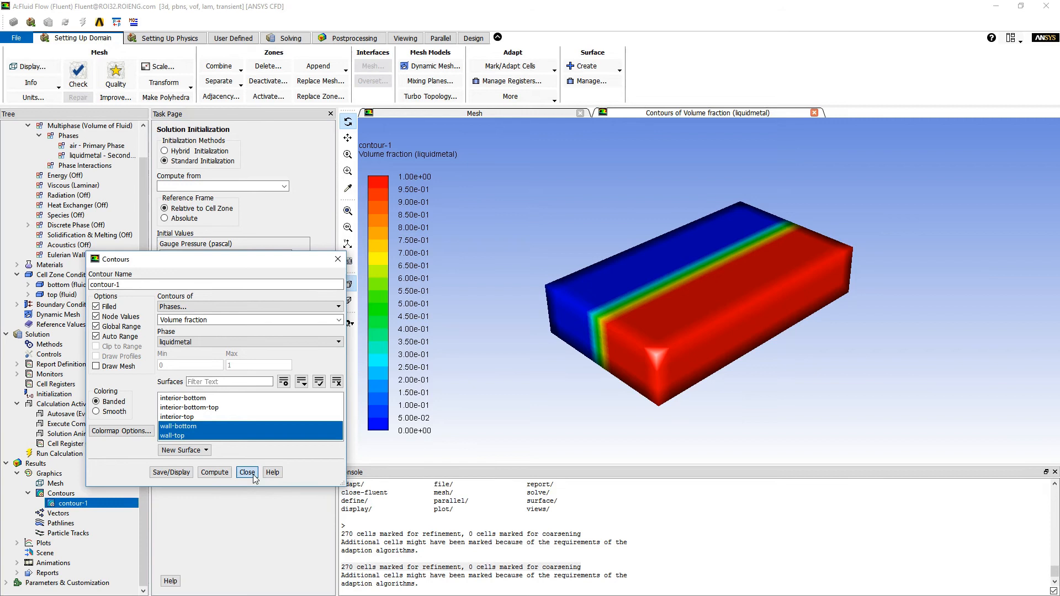
mouse_move(248, 473)
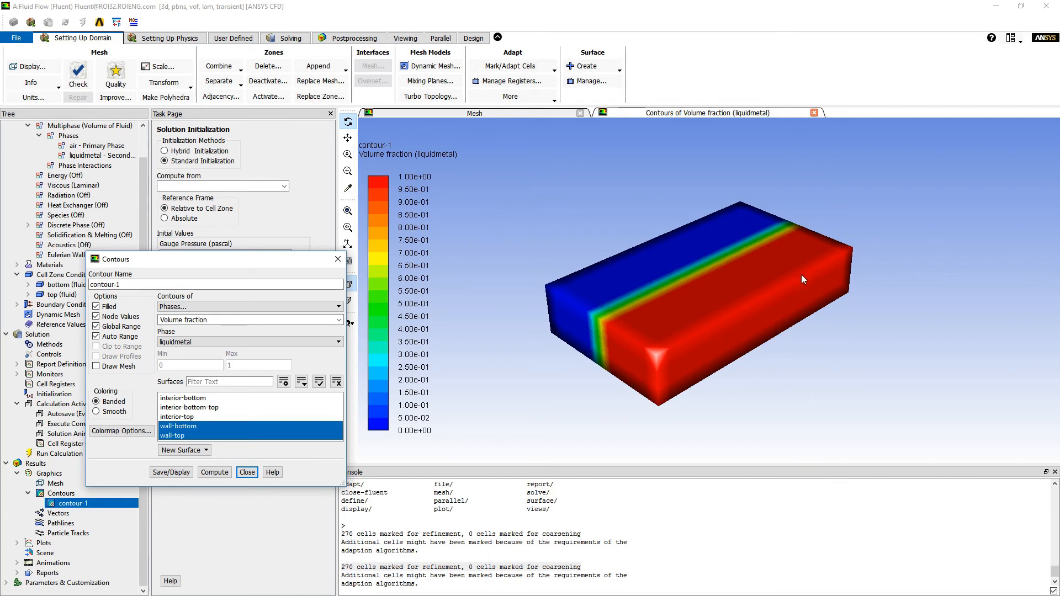
mouse_move(517, 66)
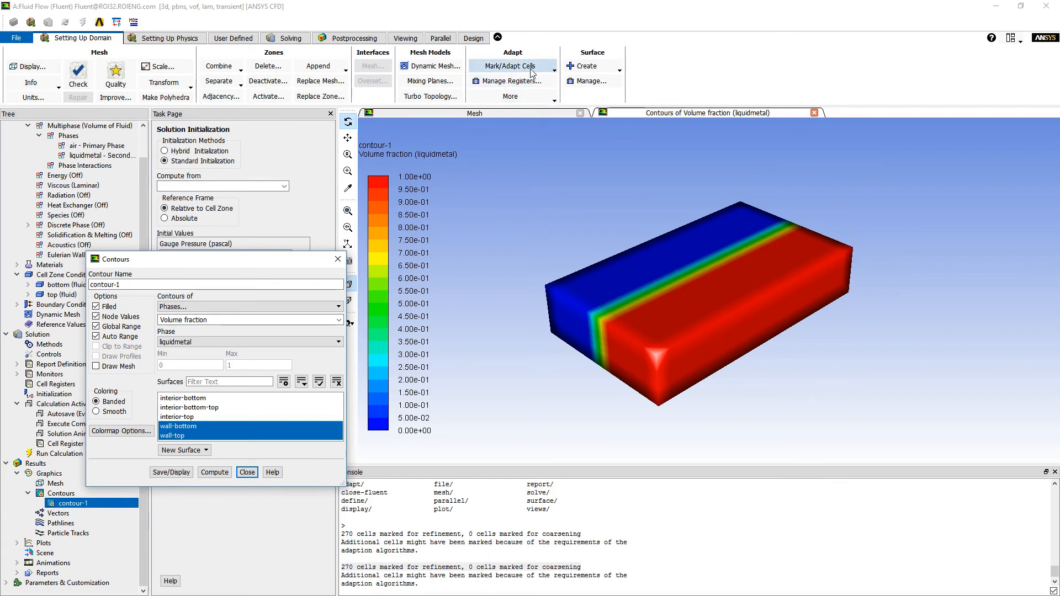
Step: Check the region marking bounds, then close the Region Adaption and Contours dialogs
click(512, 65)
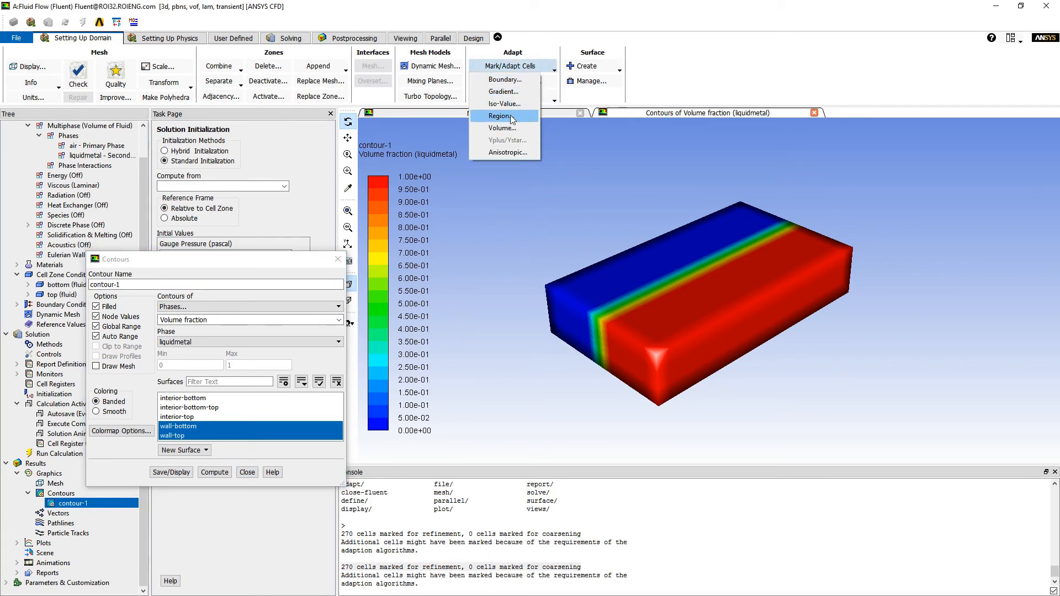
mouse_move(299, 262)
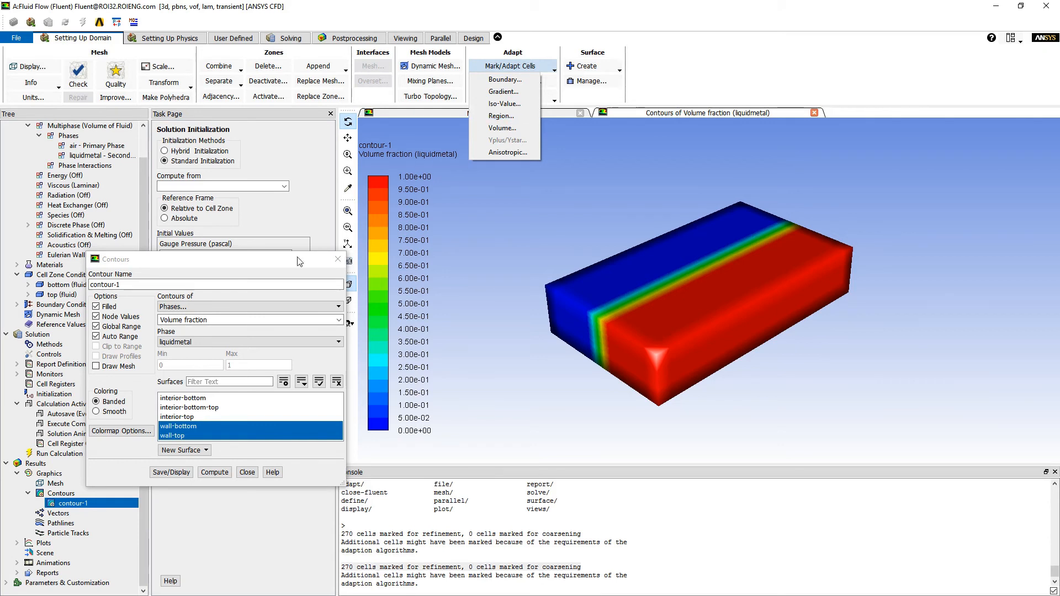
mouse_move(503, 127)
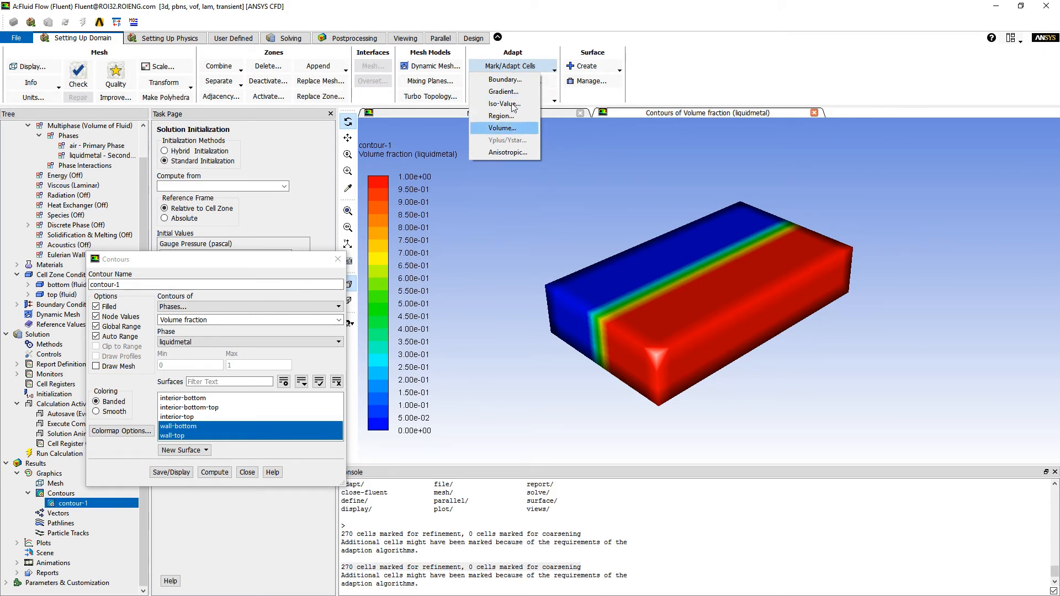
mouse_move(501, 116)
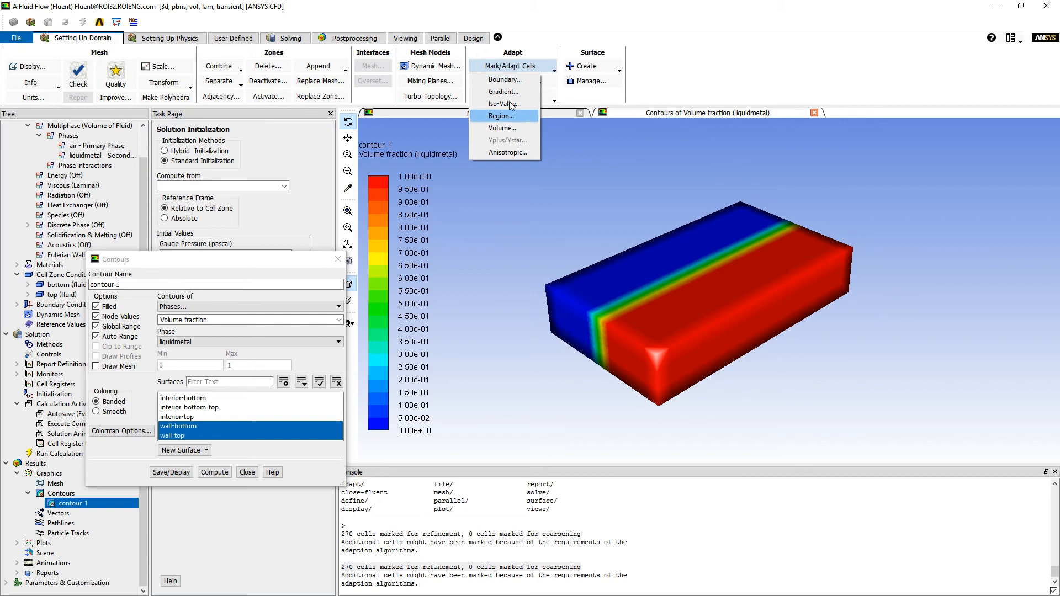
mouse_move(539, 130)
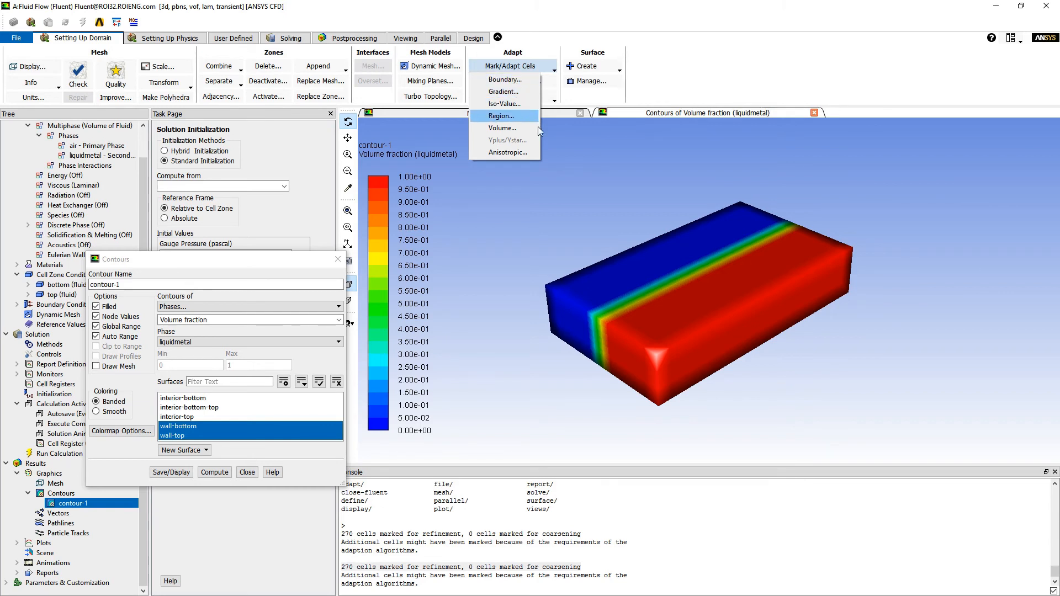
mouse_move(785, 236)
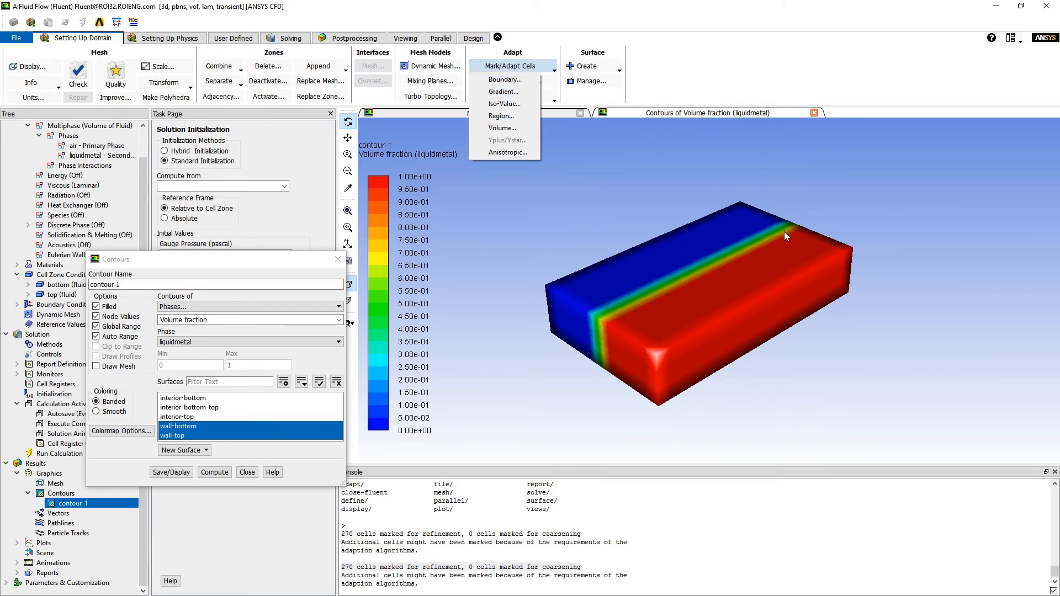
click(850, 207)
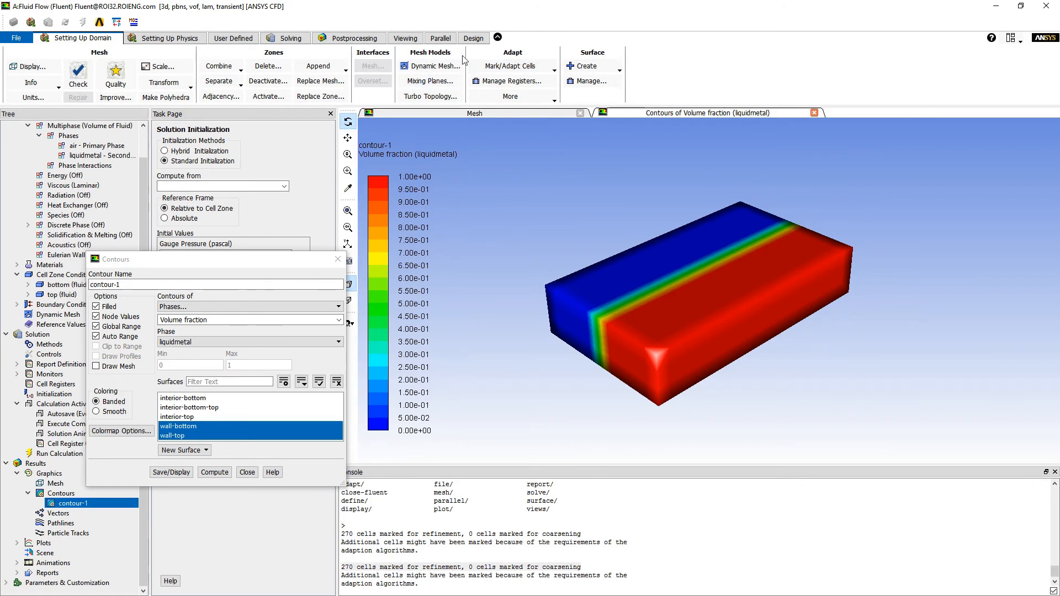
click(509, 66)
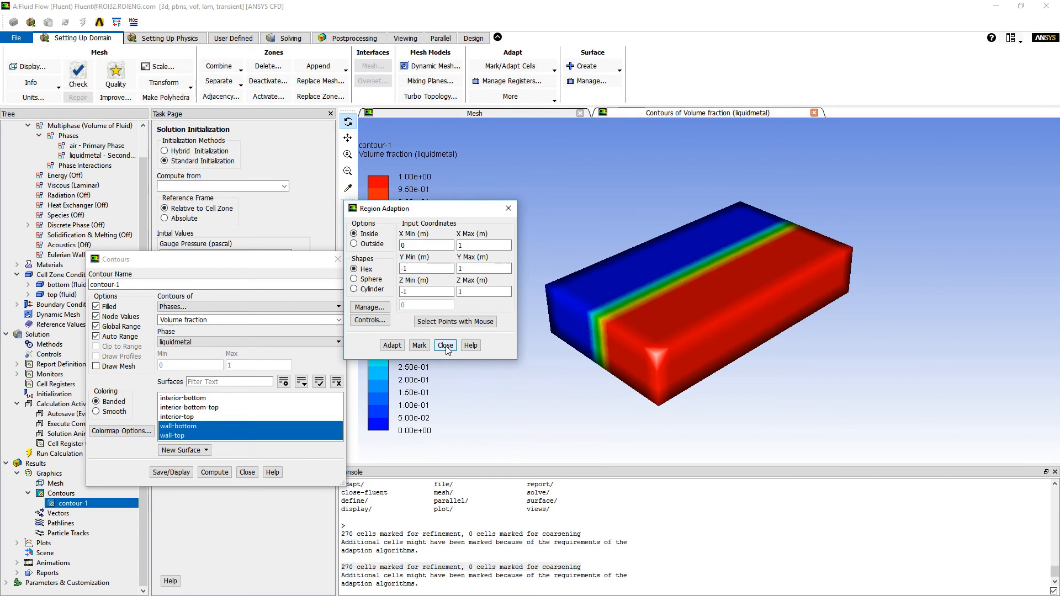
click(445, 345)
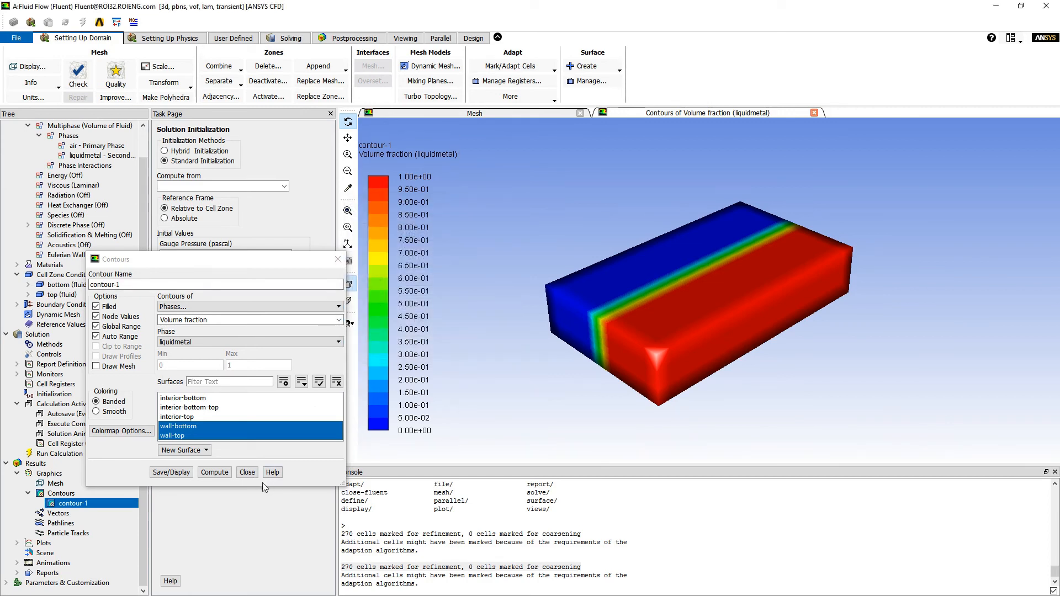
click(247, 472)
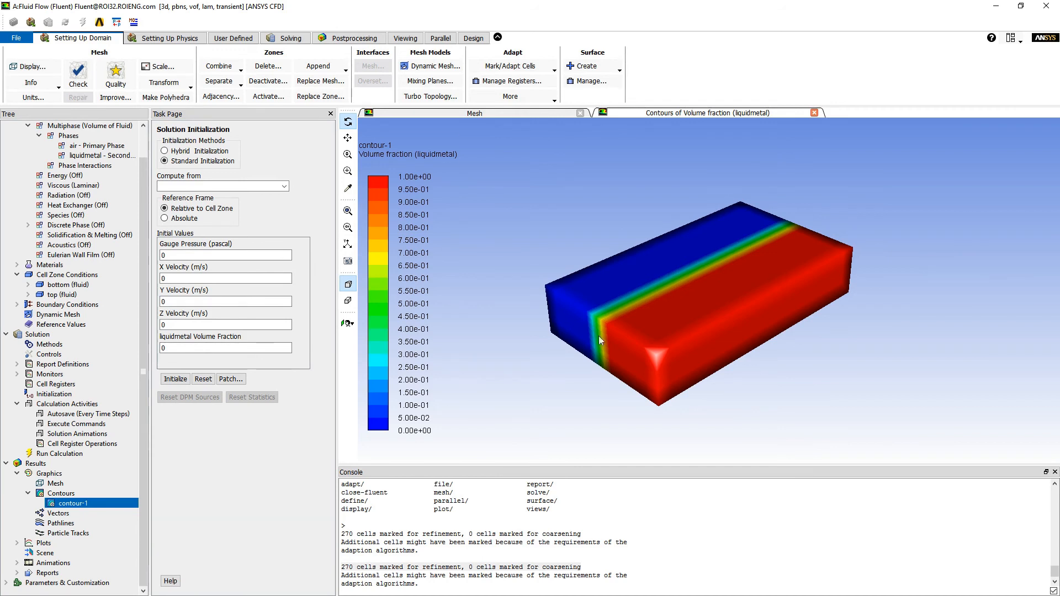
mouse_move(835, 266)
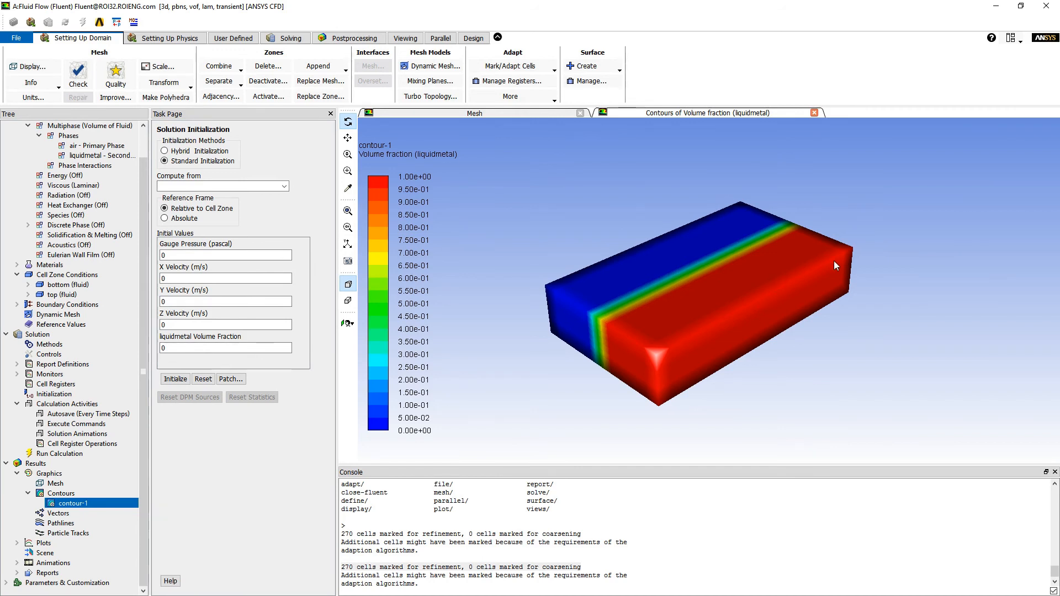